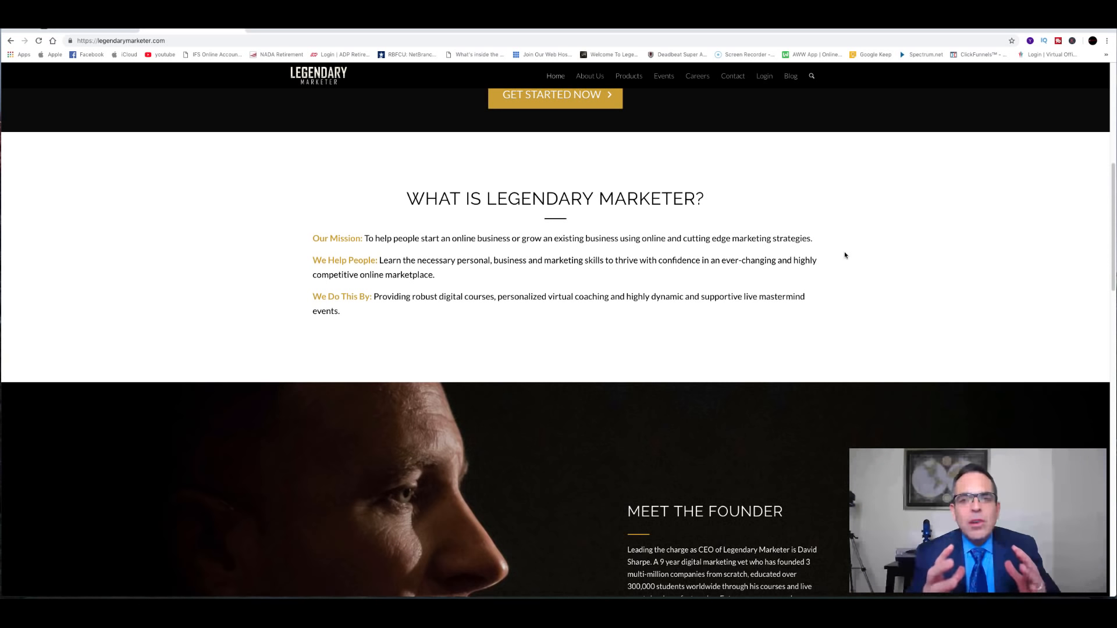
mouse_move(594, 254)
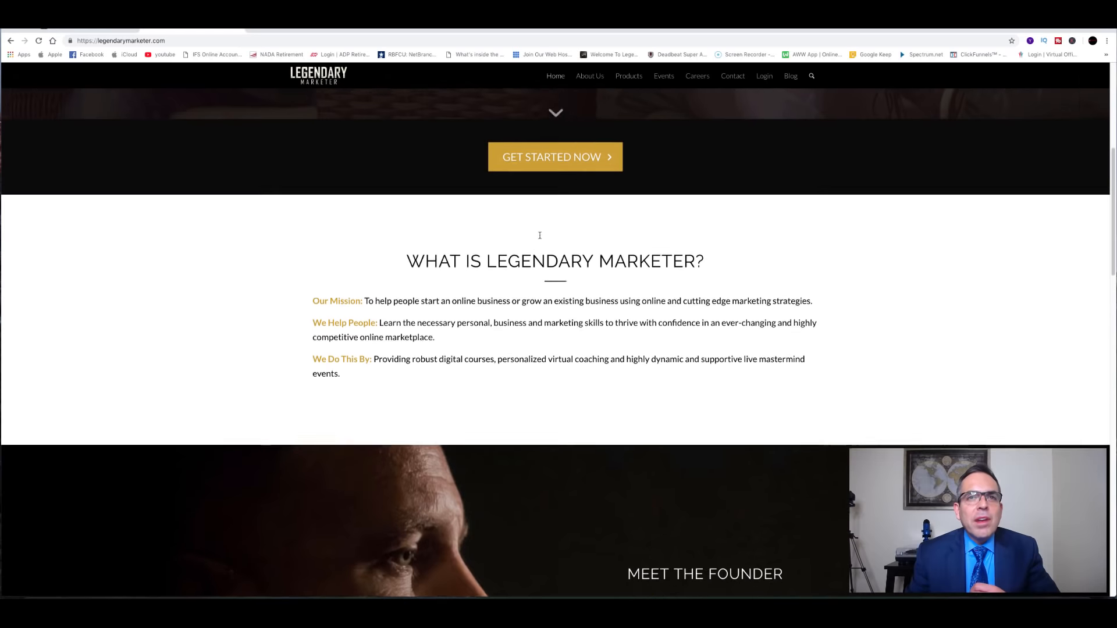
Step: Scroll down the members home page past the Getting Started video, training progress and coach details
scroll("down", 3)
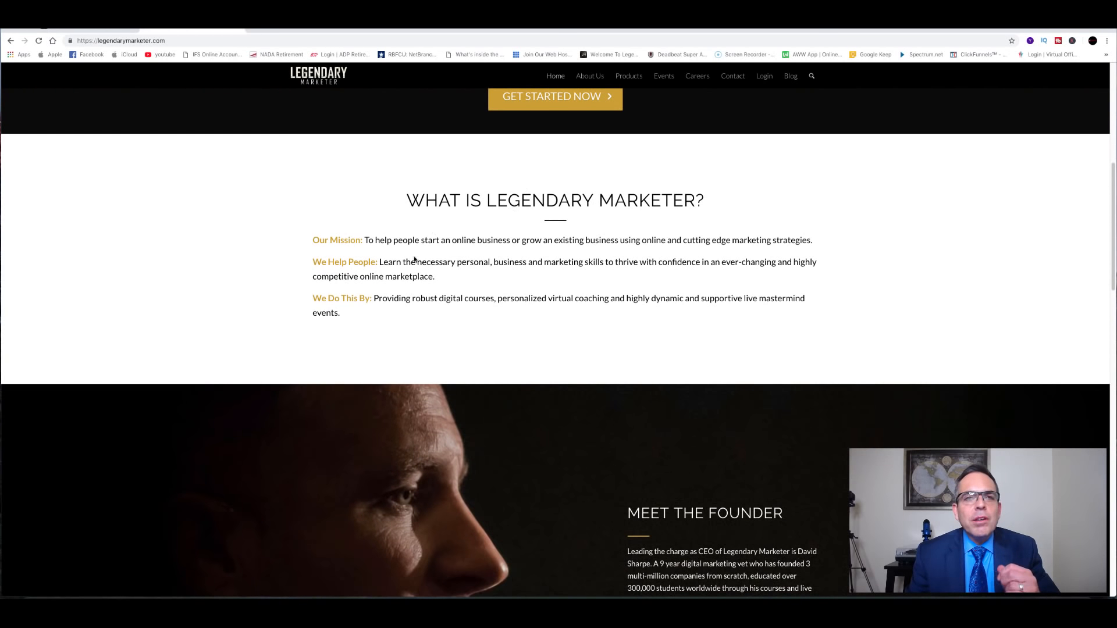
scroll("down", 3)
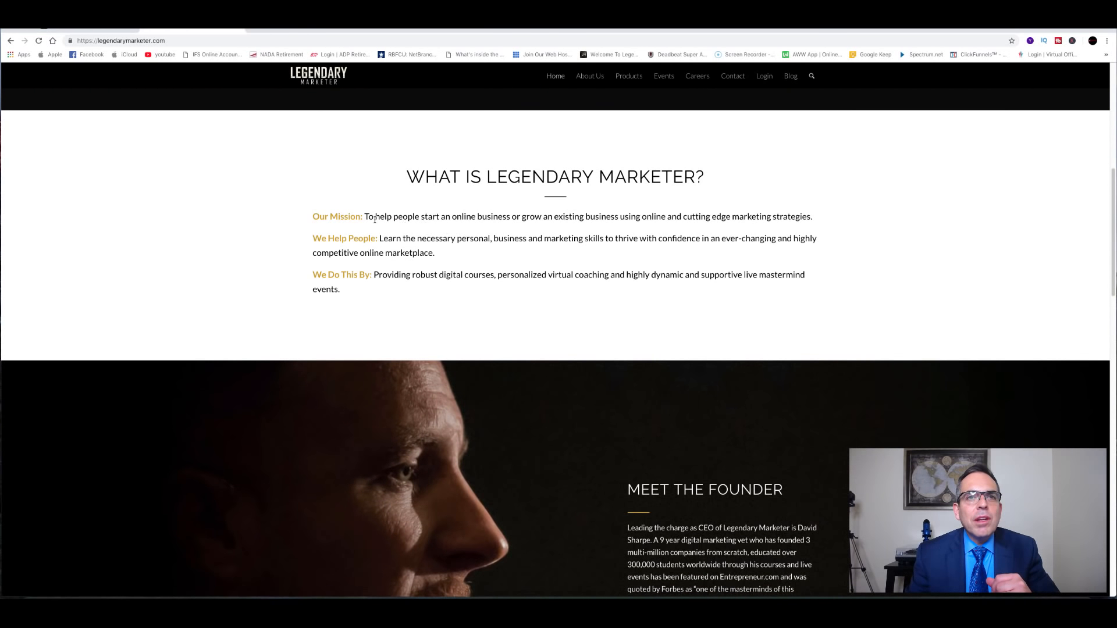
mouse_move(489, 226)
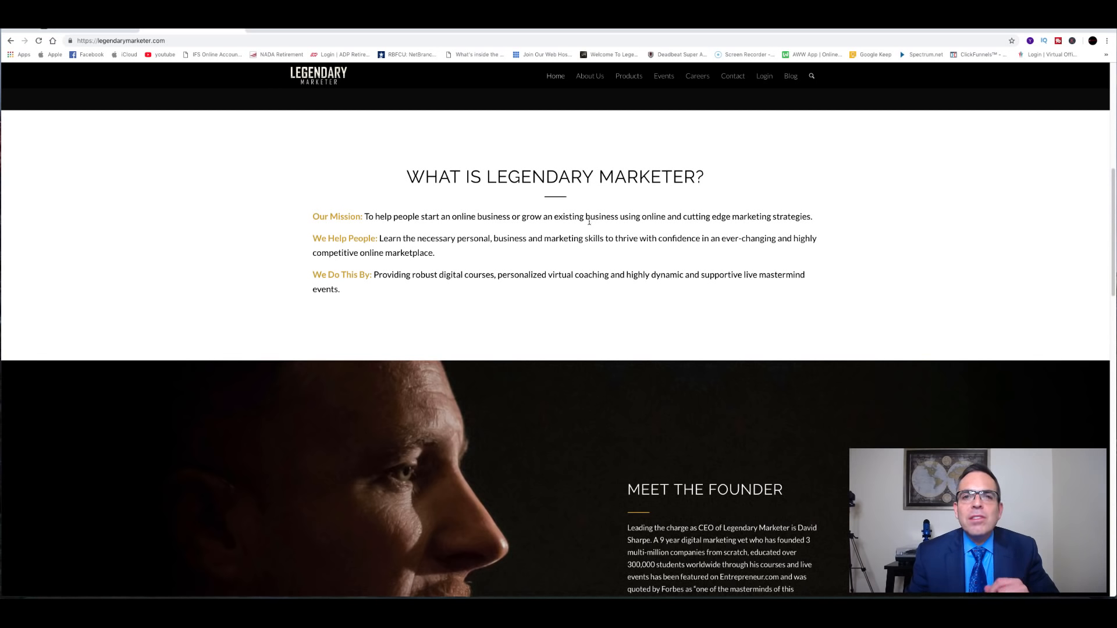
mouse_move(572, 258)
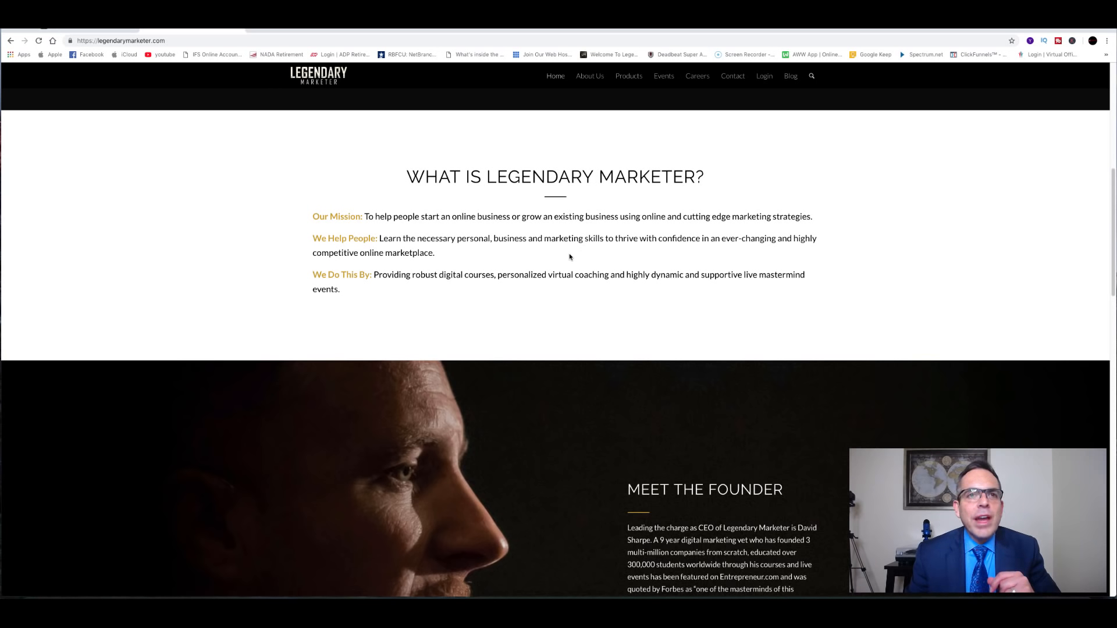
mouse_move(491, 285)
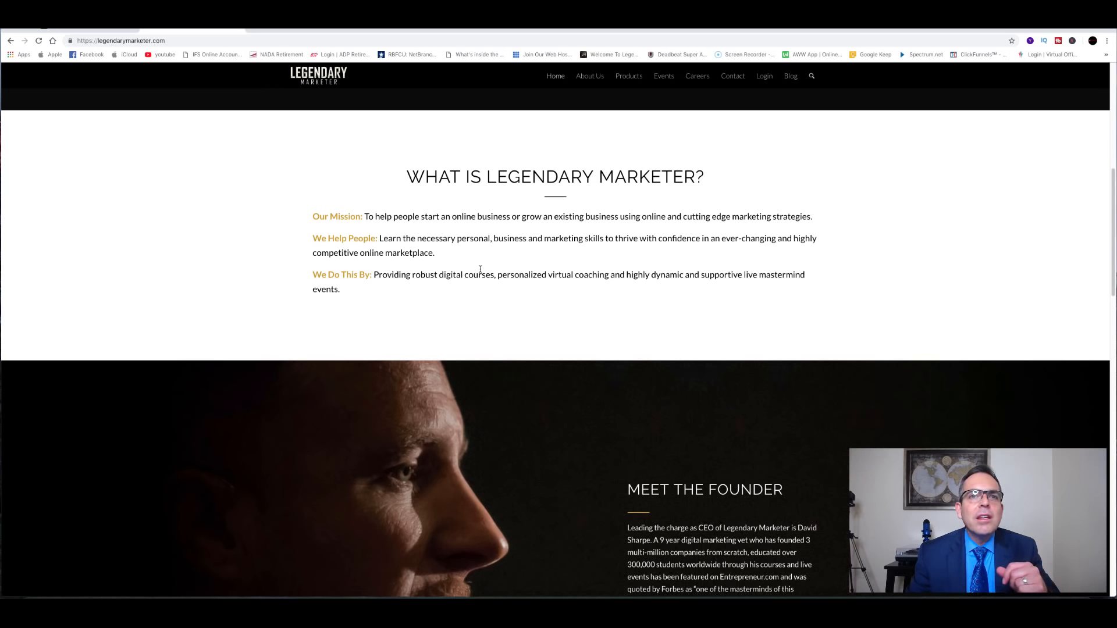
scroll("down", 3)
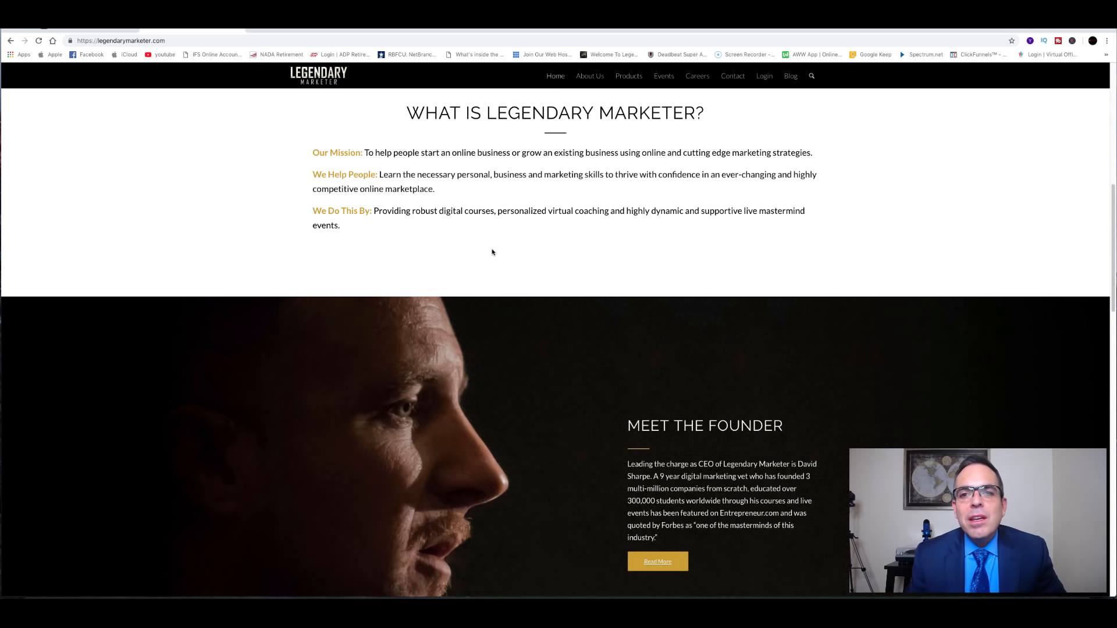
scroll("down", 3)
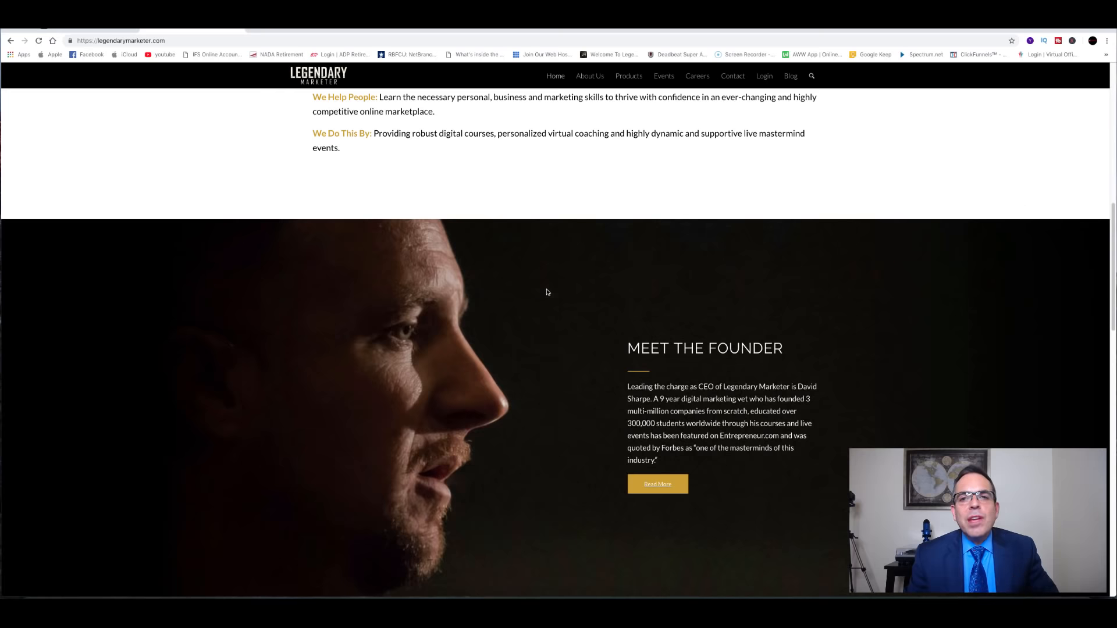
scroll("down", 3)
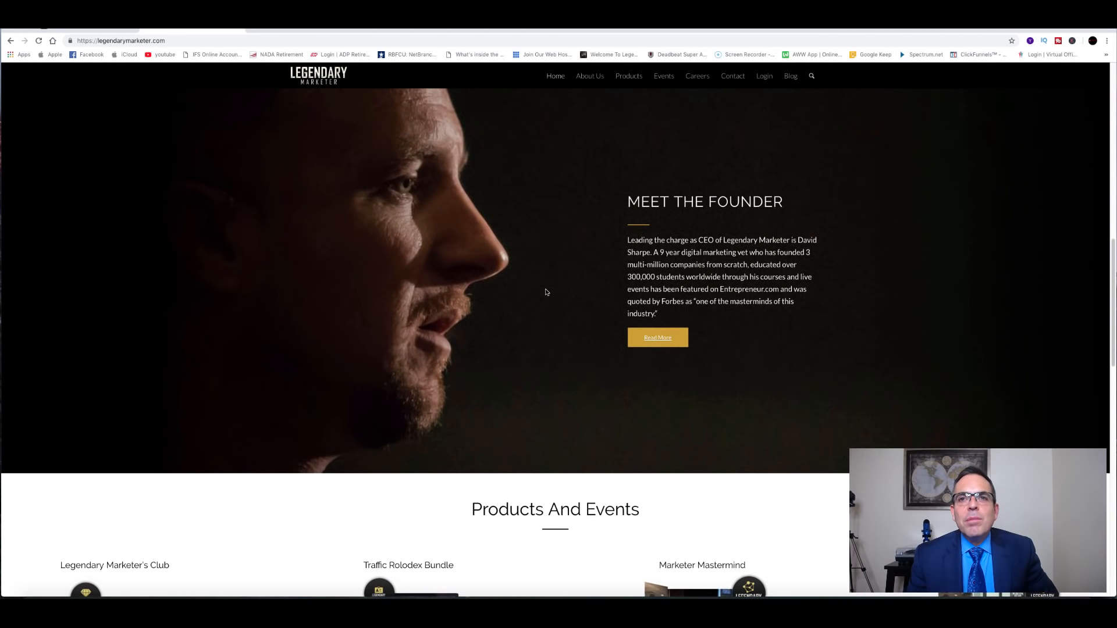
mouse_move(868, 292)
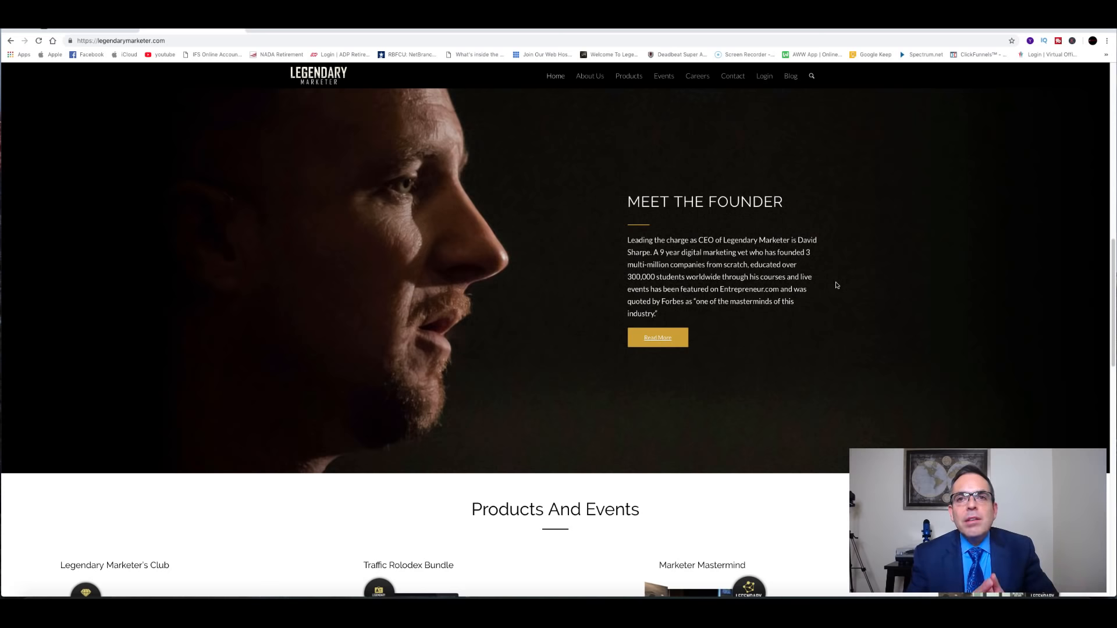
scroll("down", 3)
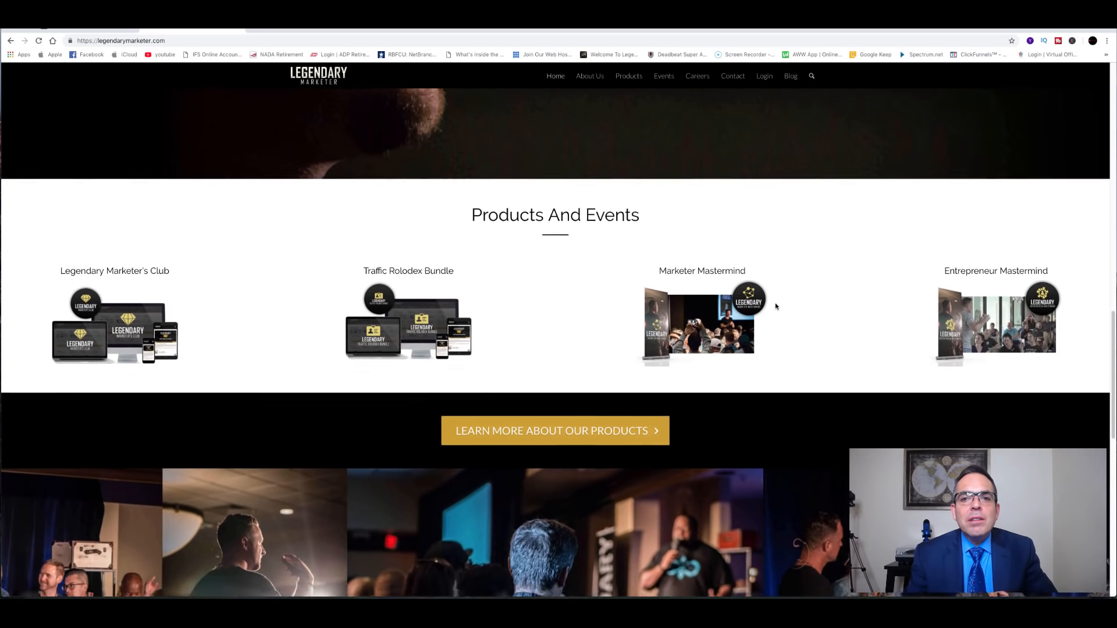
scroll("down", 3)
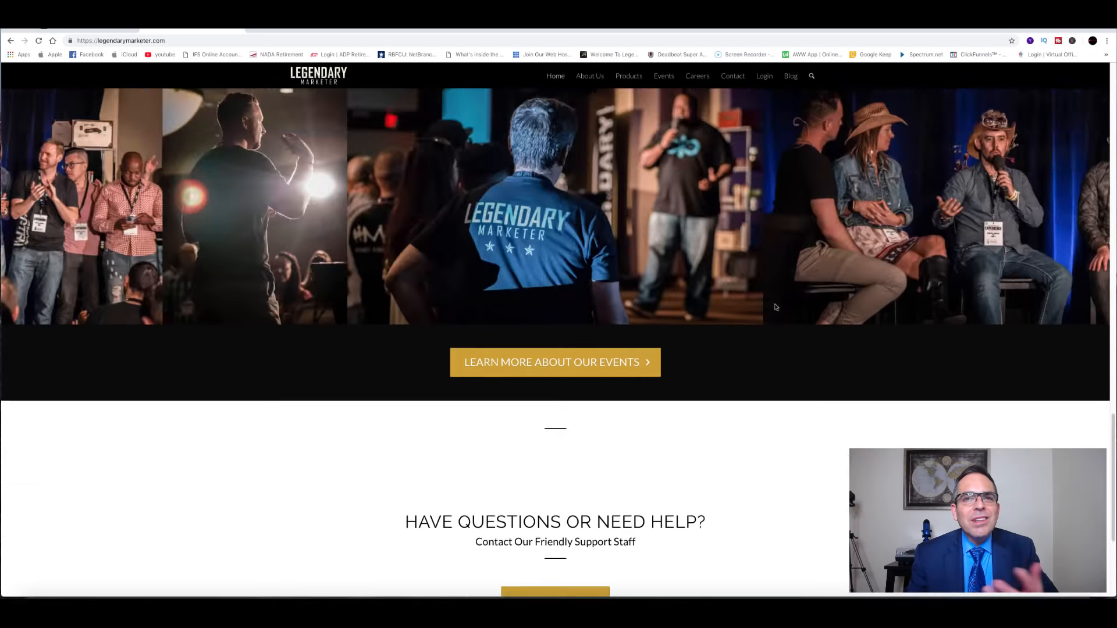
scroll("down", 3)
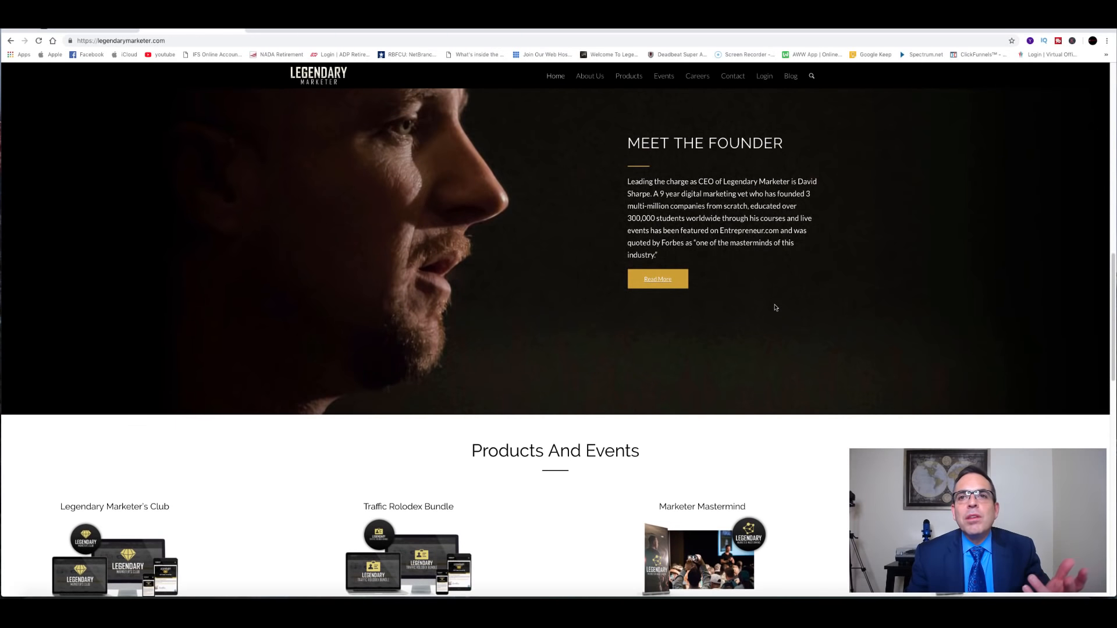
mouse_move(724, 267)
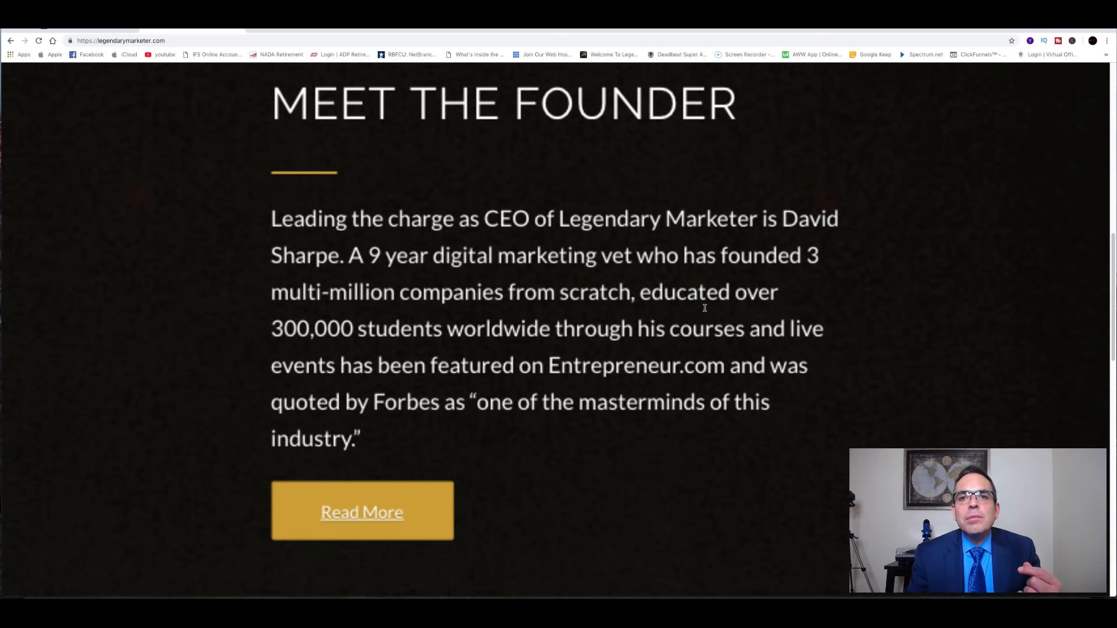
scroll("down", 3)
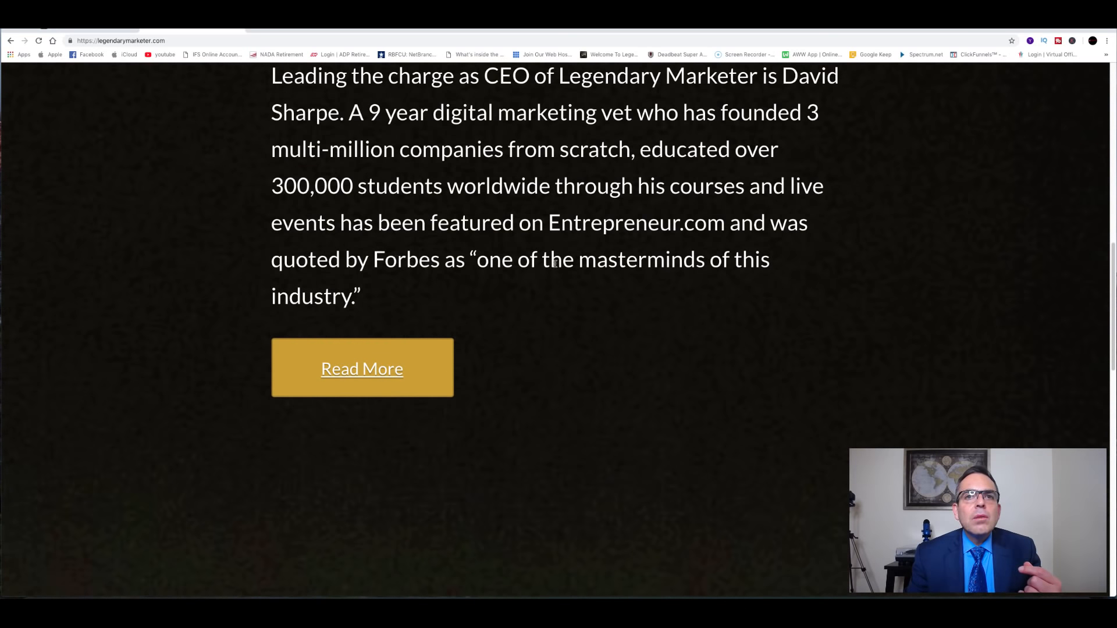
mouse_move(494, 295)
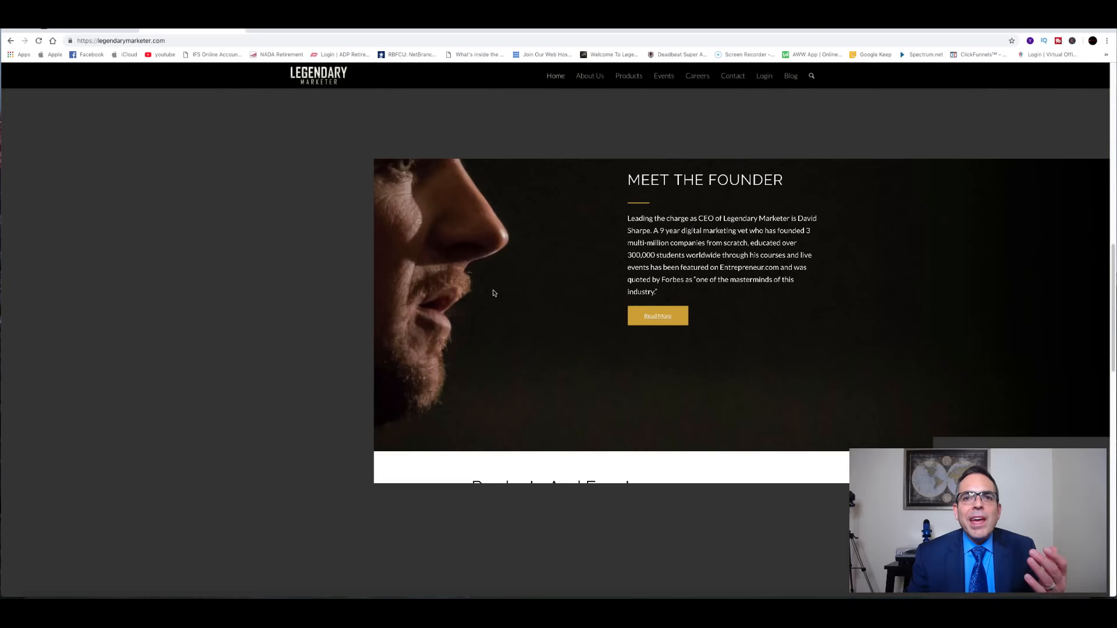
scroll("down", 3)
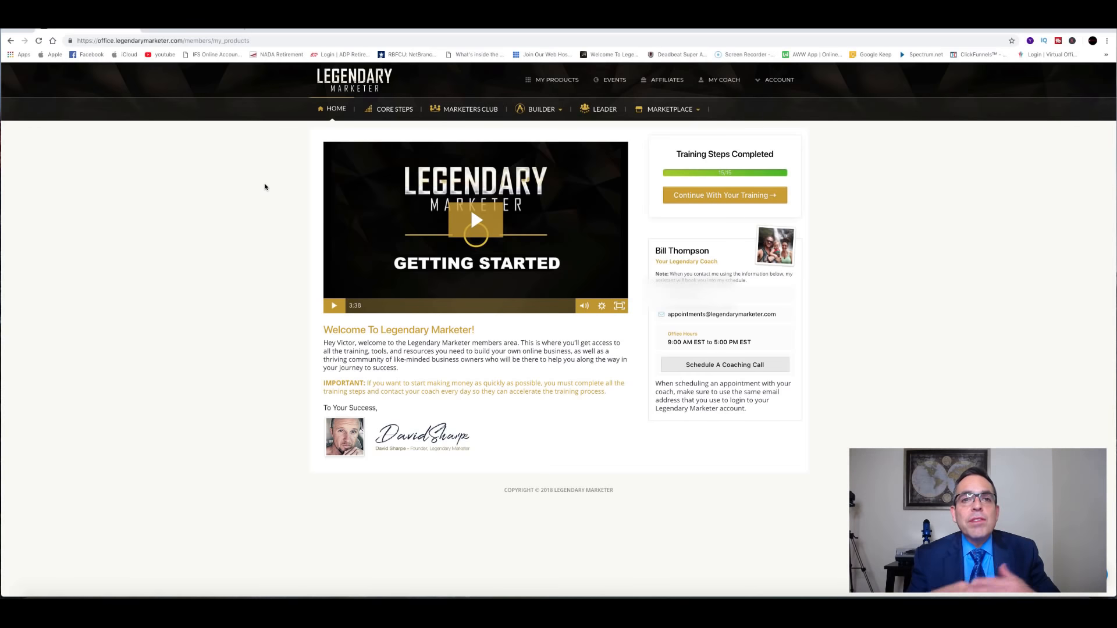
mouse_move(818, 287)
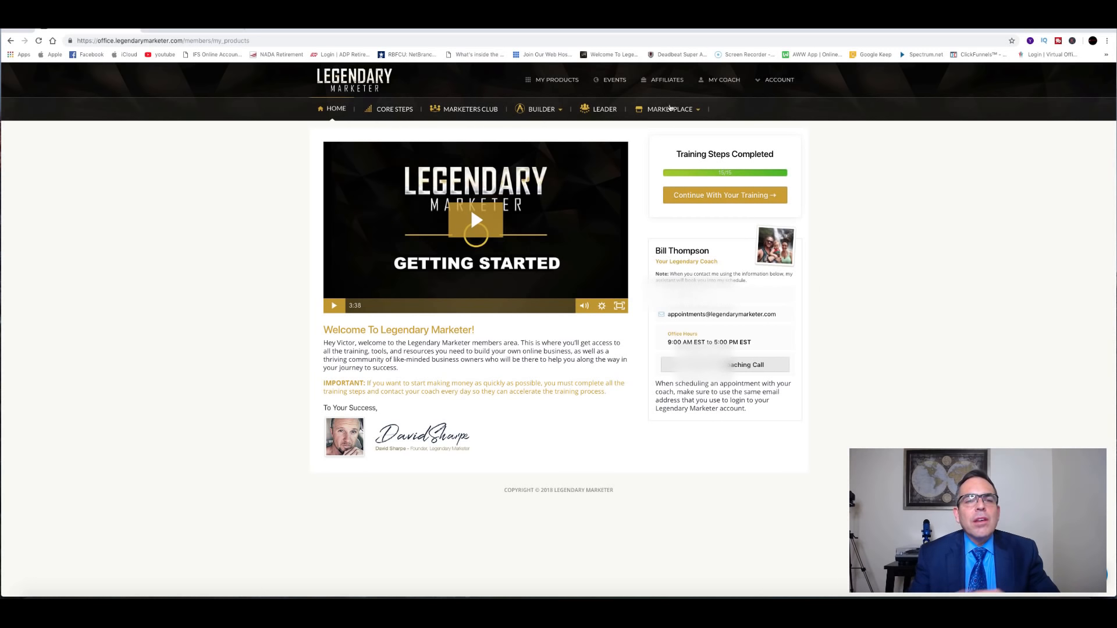
Step: Open Core Steps, go to the Step 4 business model lesson, then play and pause its video
left_click(394, 109)
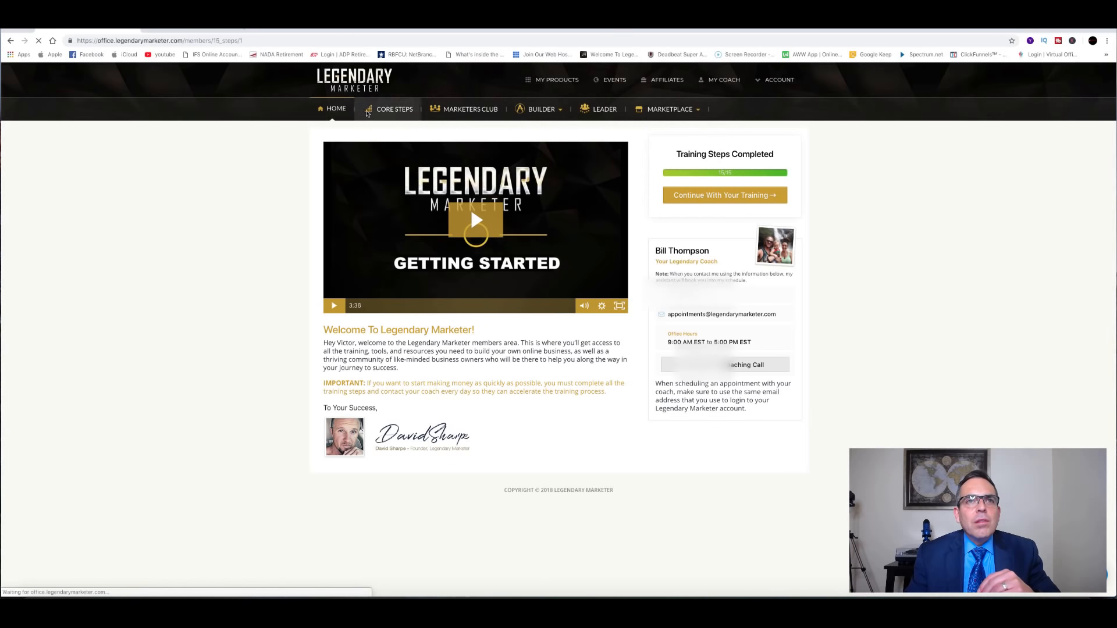
left_click(394, 109)
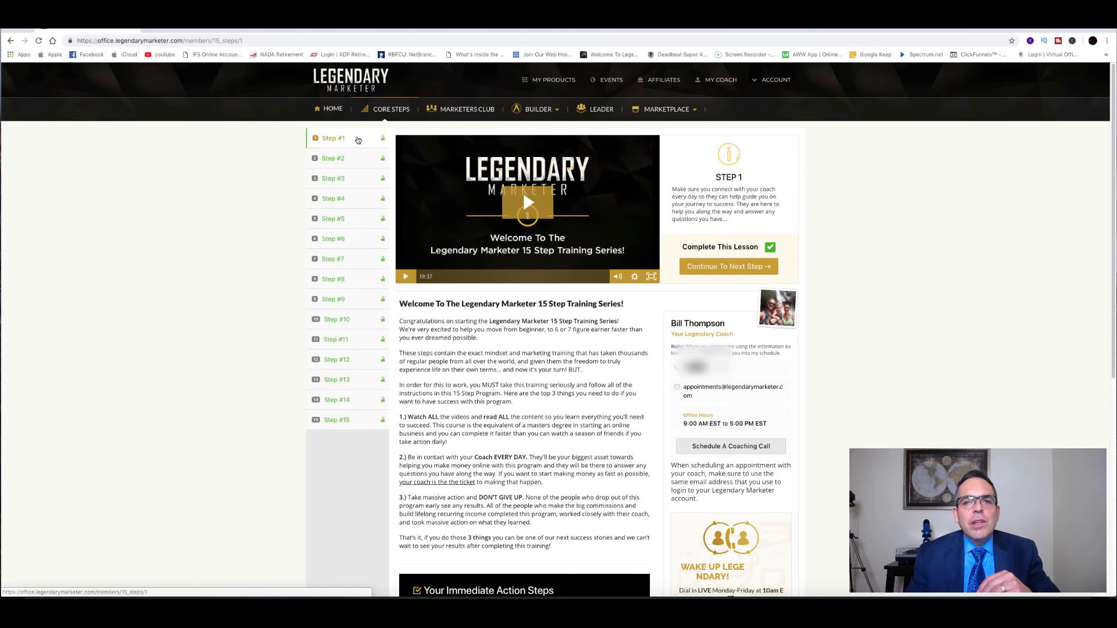
mouse_move(340, 181)
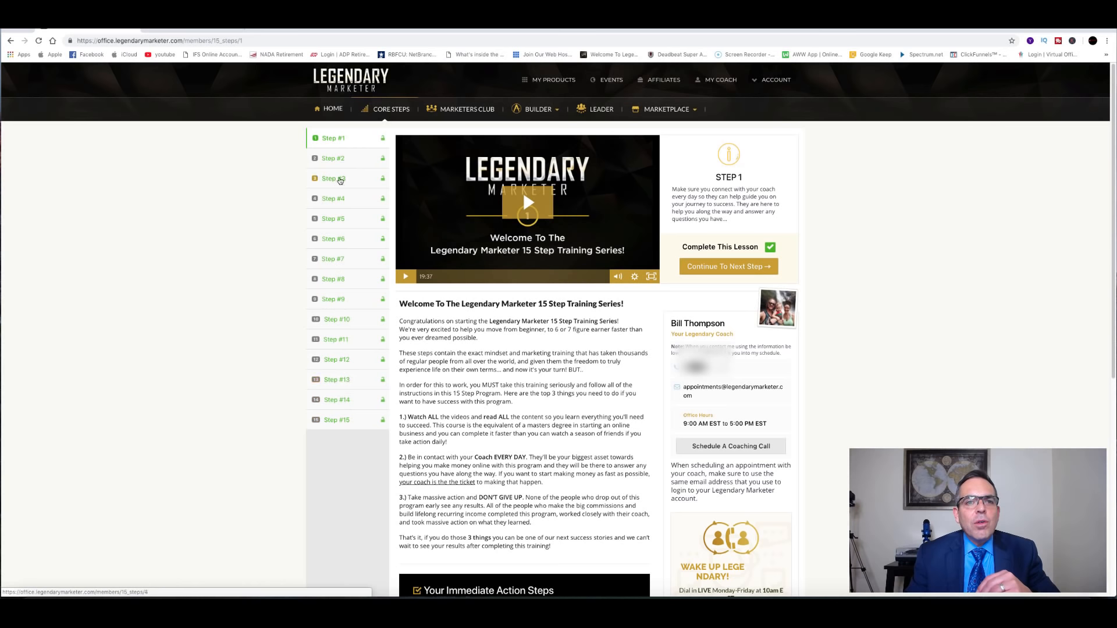
mouse_move(343, 278)
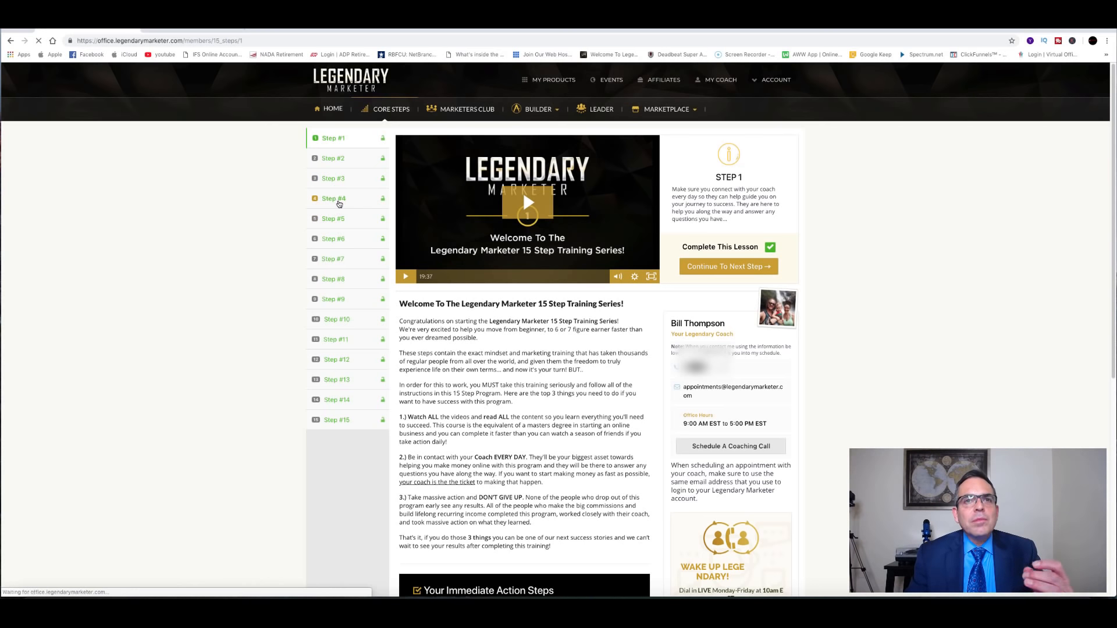
left_click(335, 199)
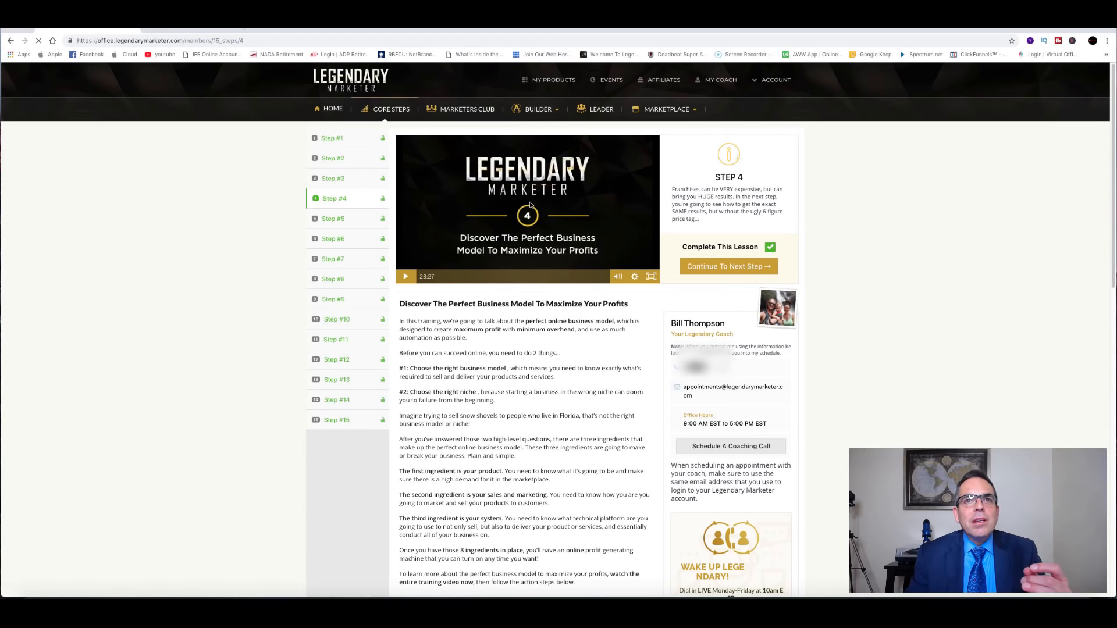
left_click(406, 277)
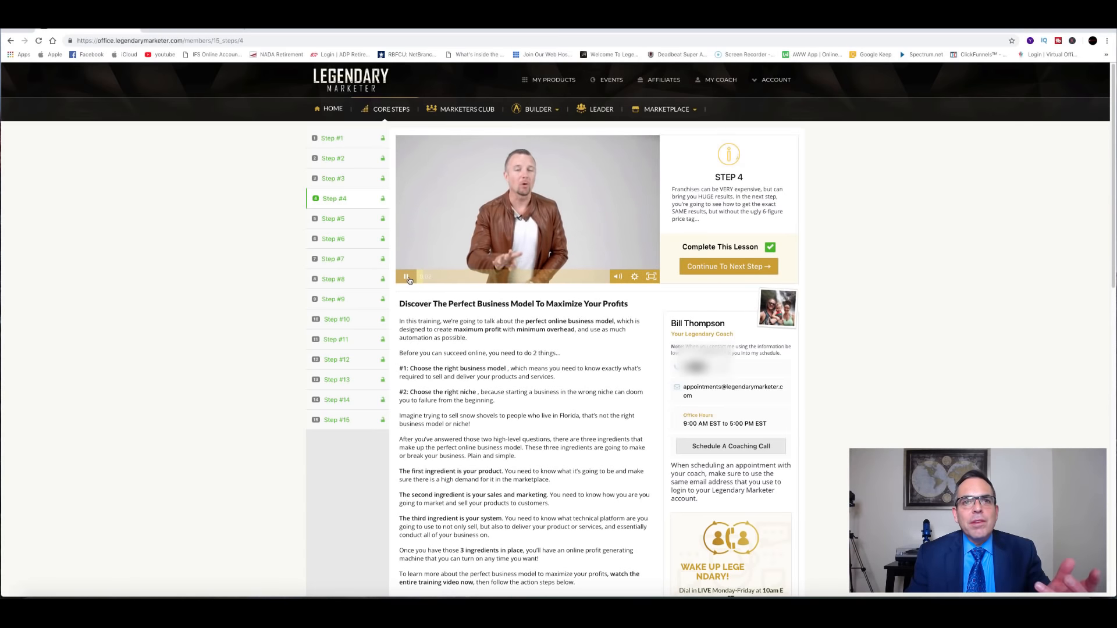
left_click(407, 277)
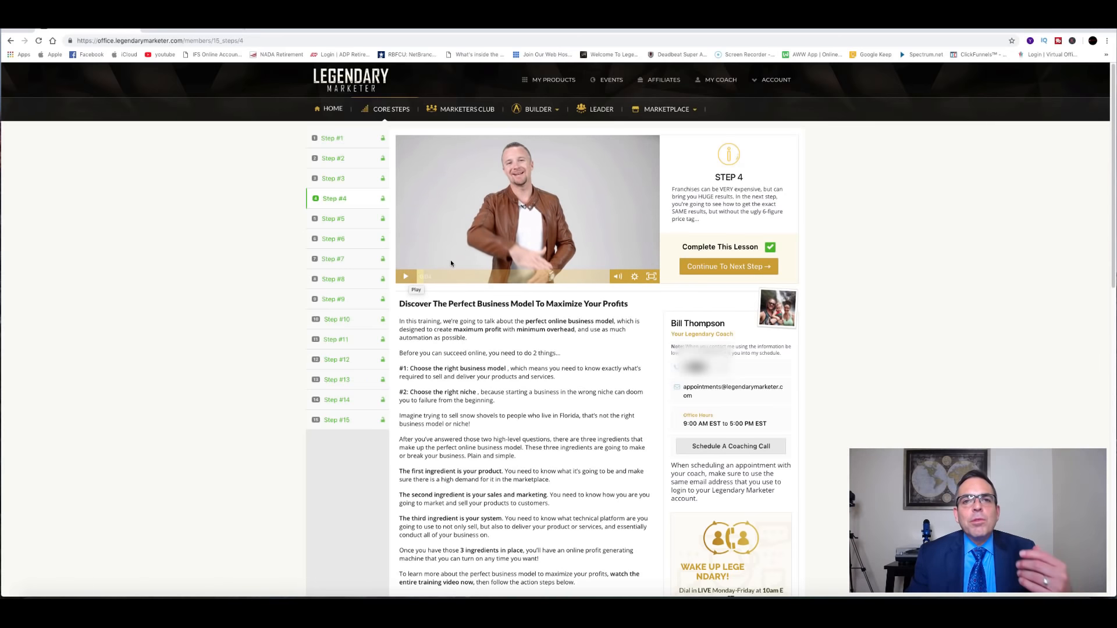
mouse_move(491, 253)
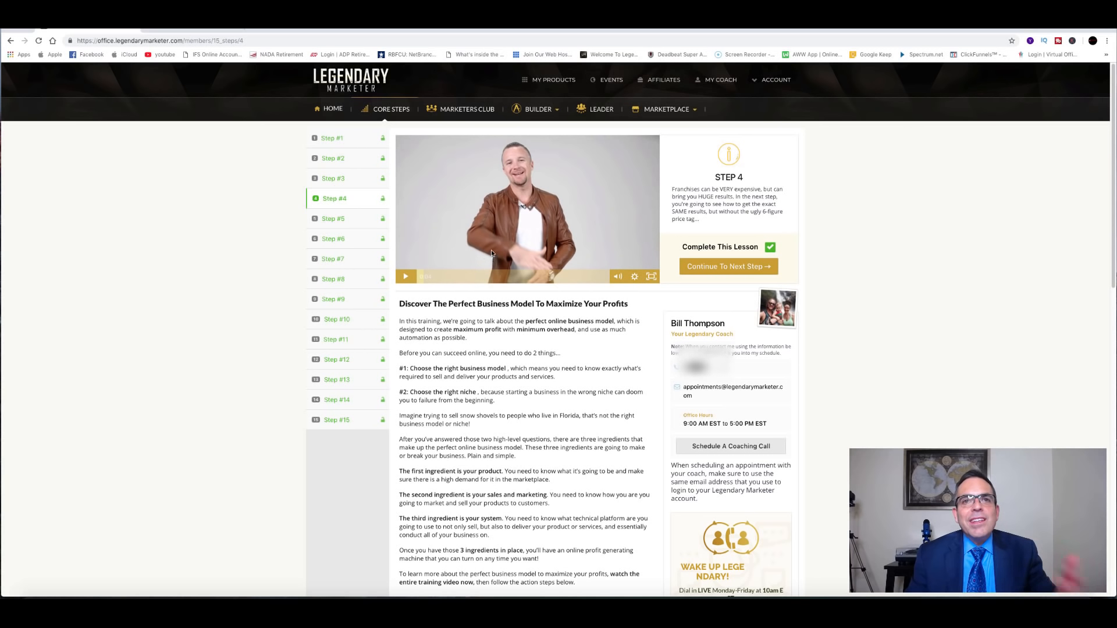
mouse_move(415, 208)
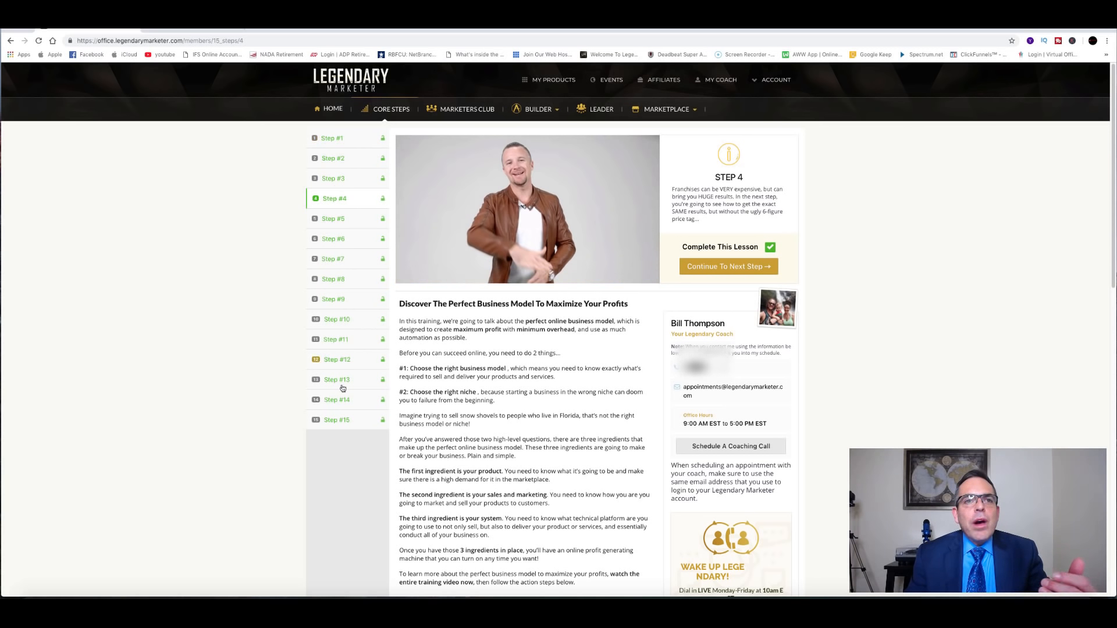
mouse_move(349, 399)
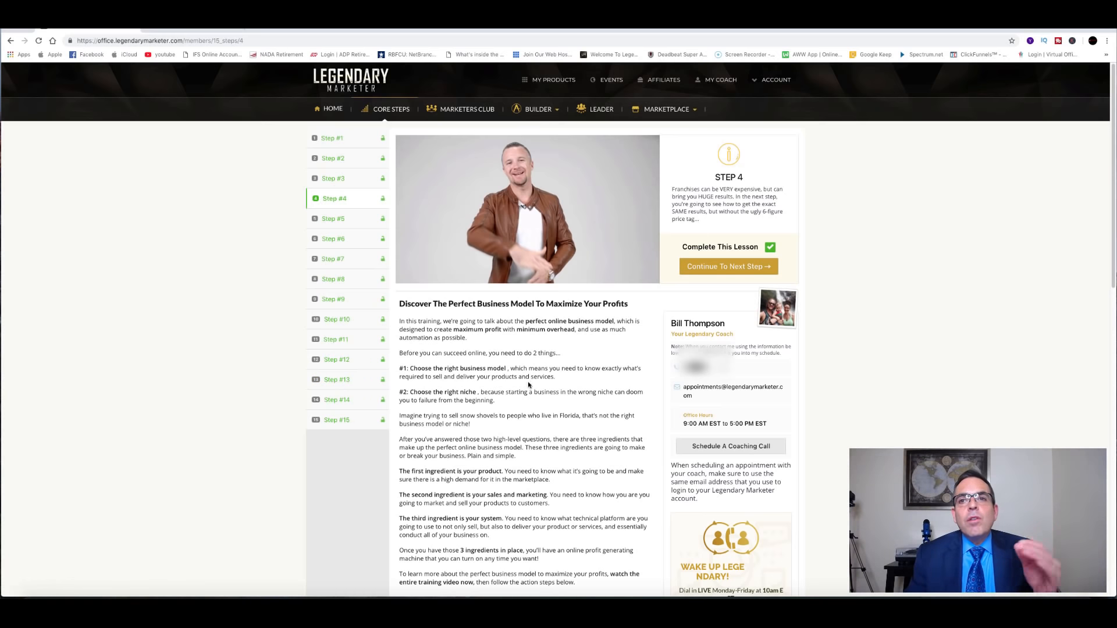
mouse_move(810, 340)
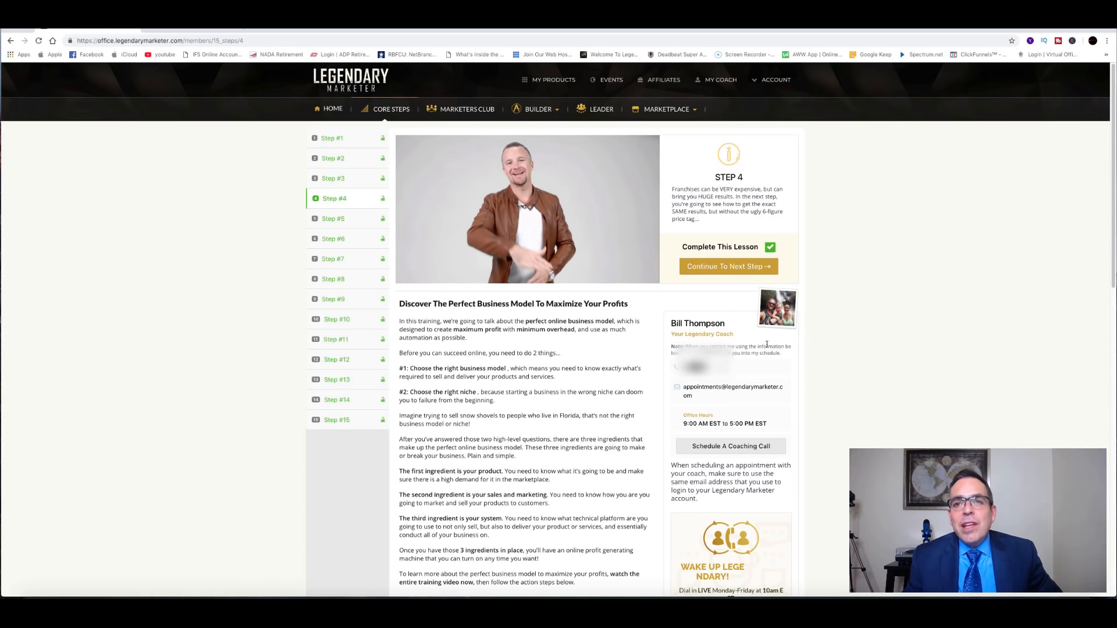
mouse_move(753, 330)
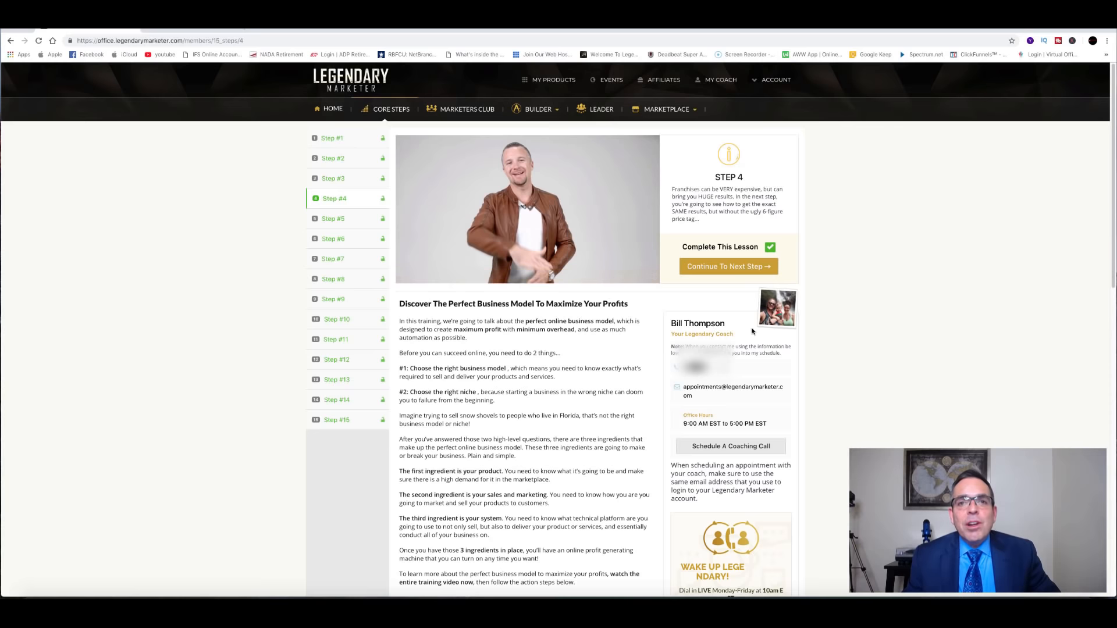
mouse_move(776, 336)
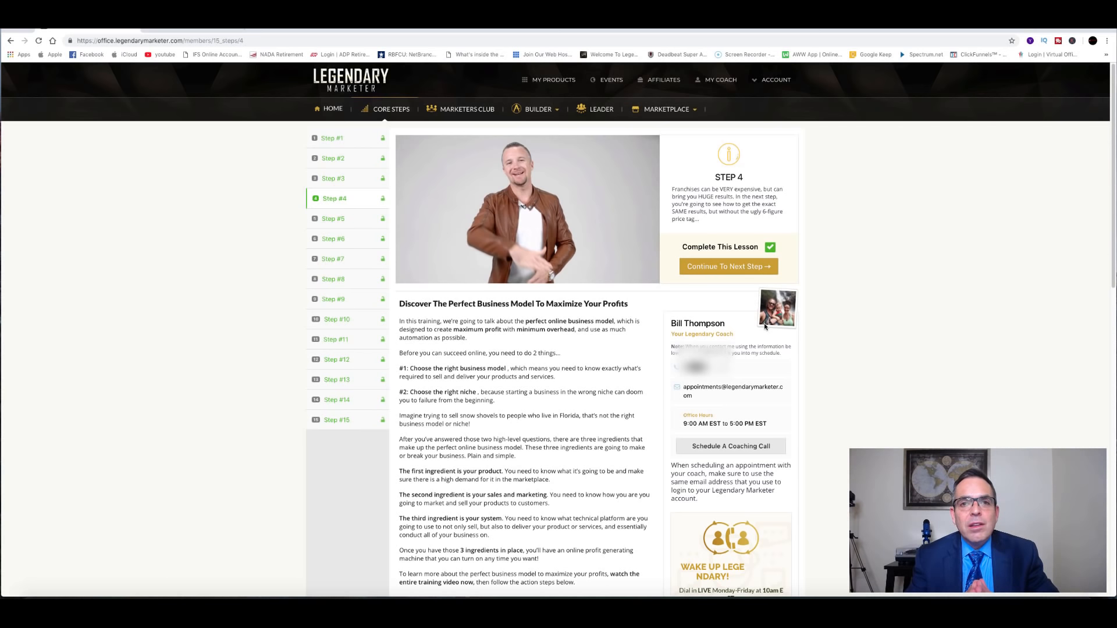
mouse_move(378, 487)
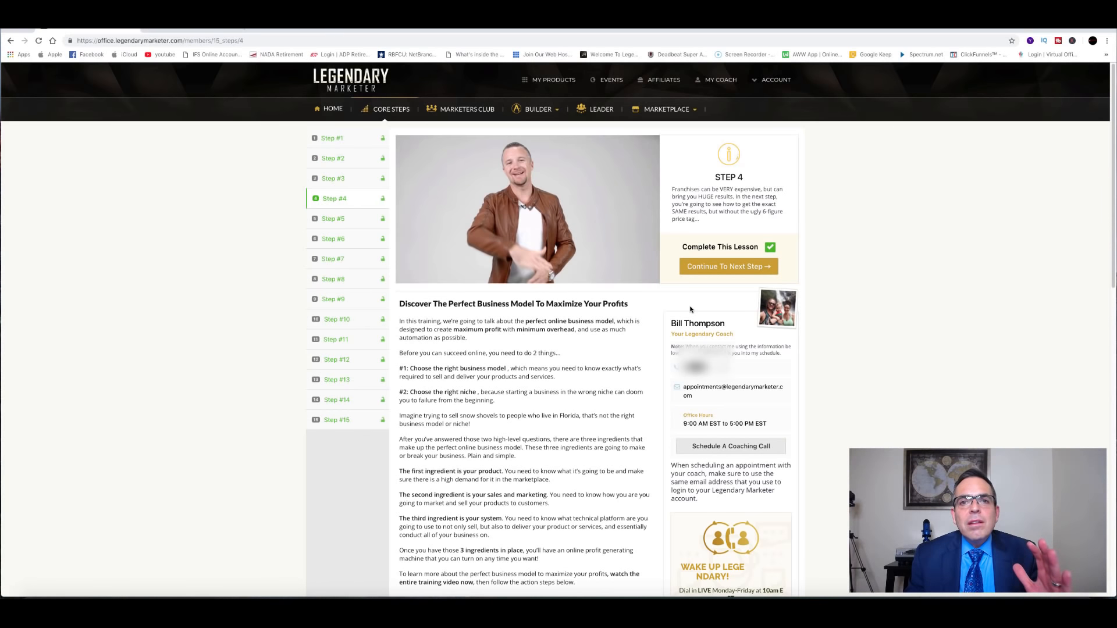
mouse_move(725, 323)
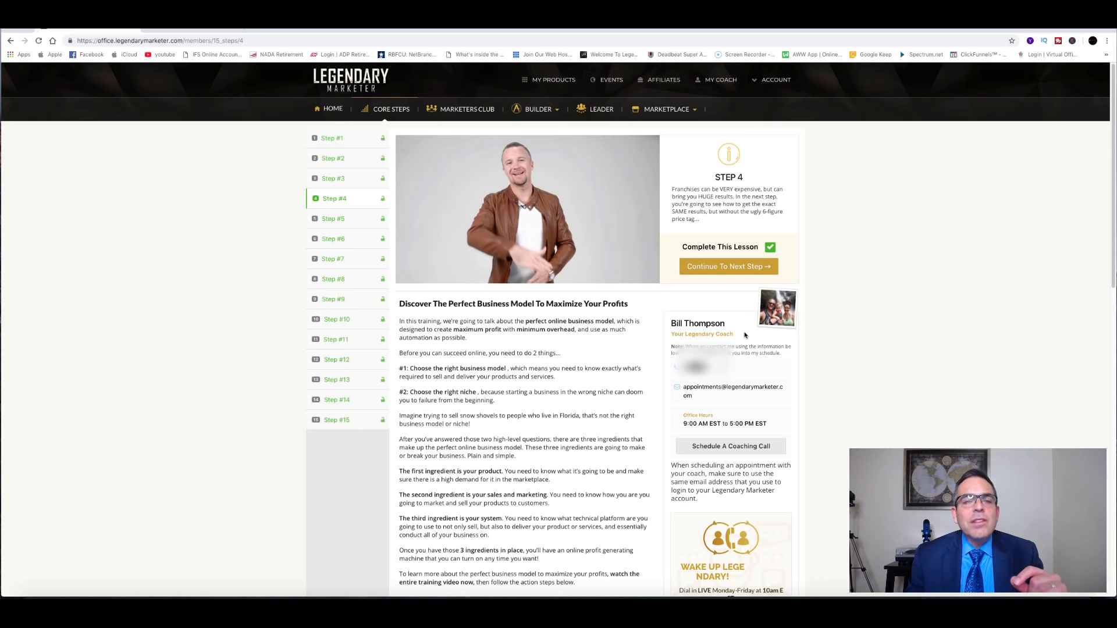
mouse_move(457, 112)
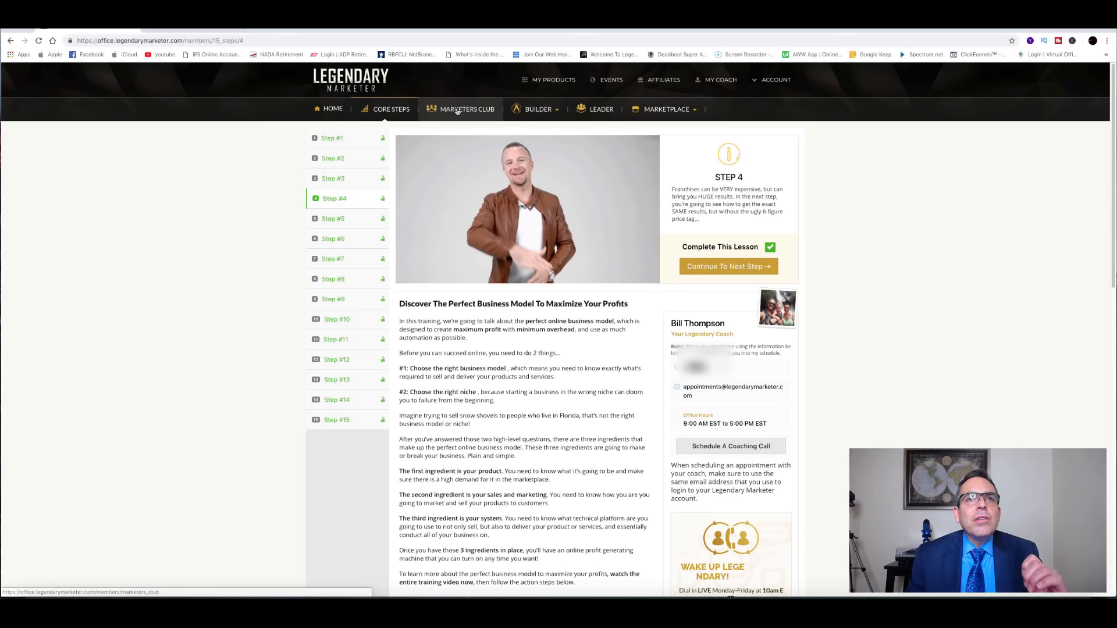
Step: Browse the Marketers Club courses, including YouTube Advertising and Big Money Blueprint, then return to the top
left_click(467, 109)
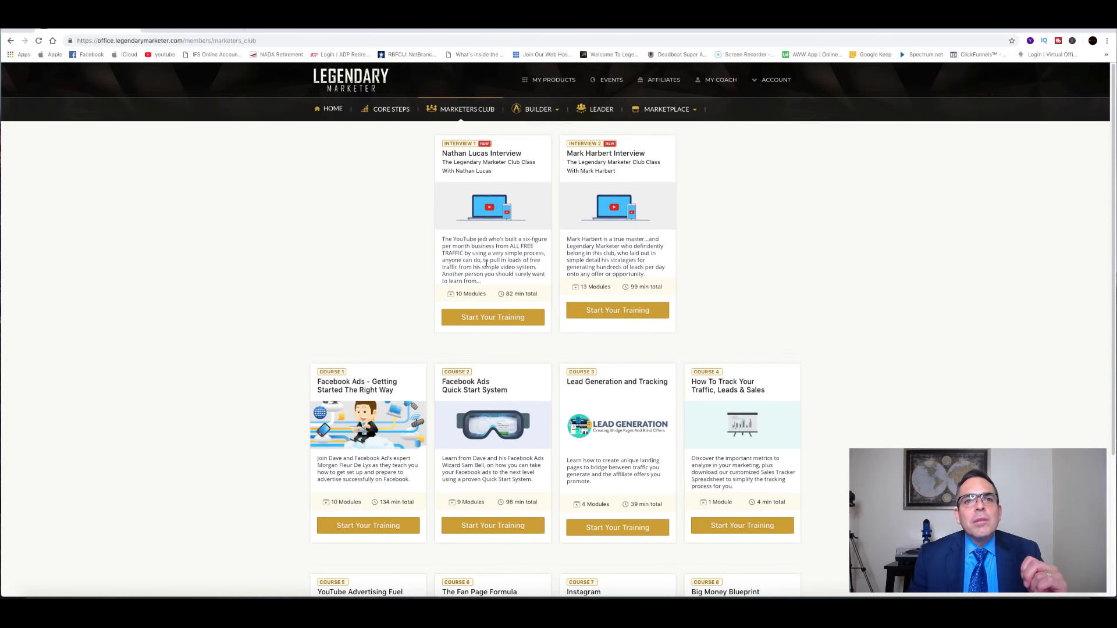
scroll("down", 3)
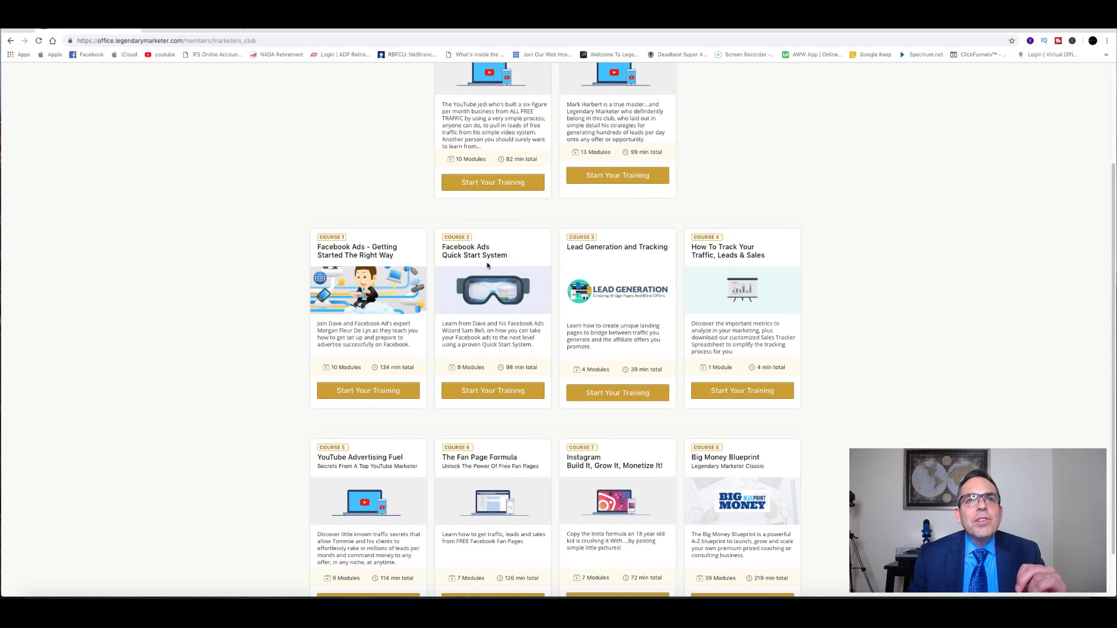
scroll("down", 3)
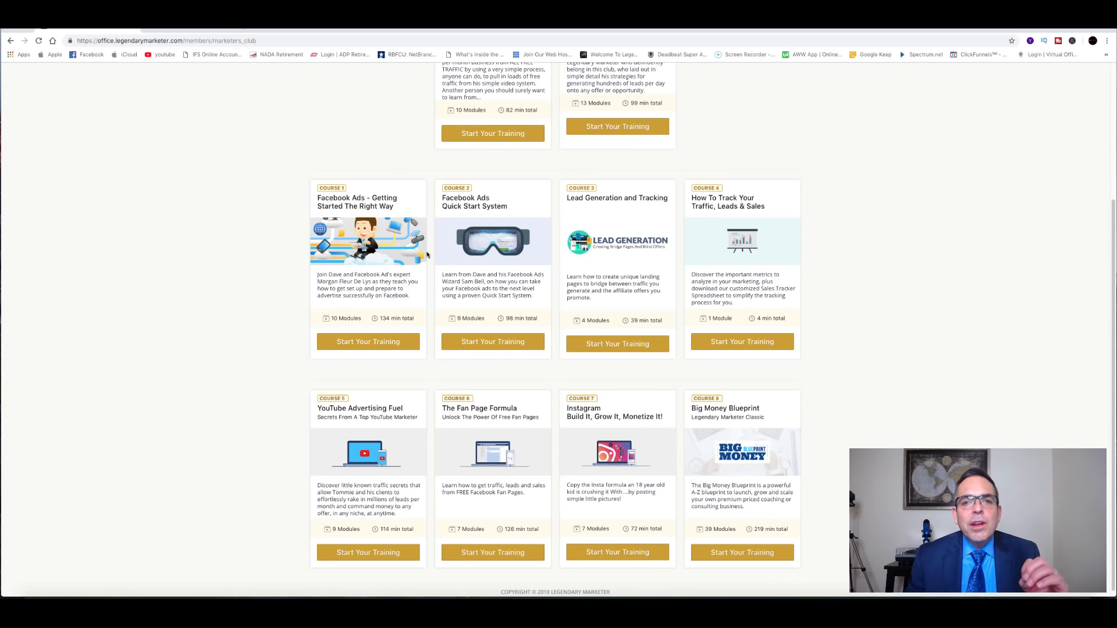
mouse_move(396, 336)
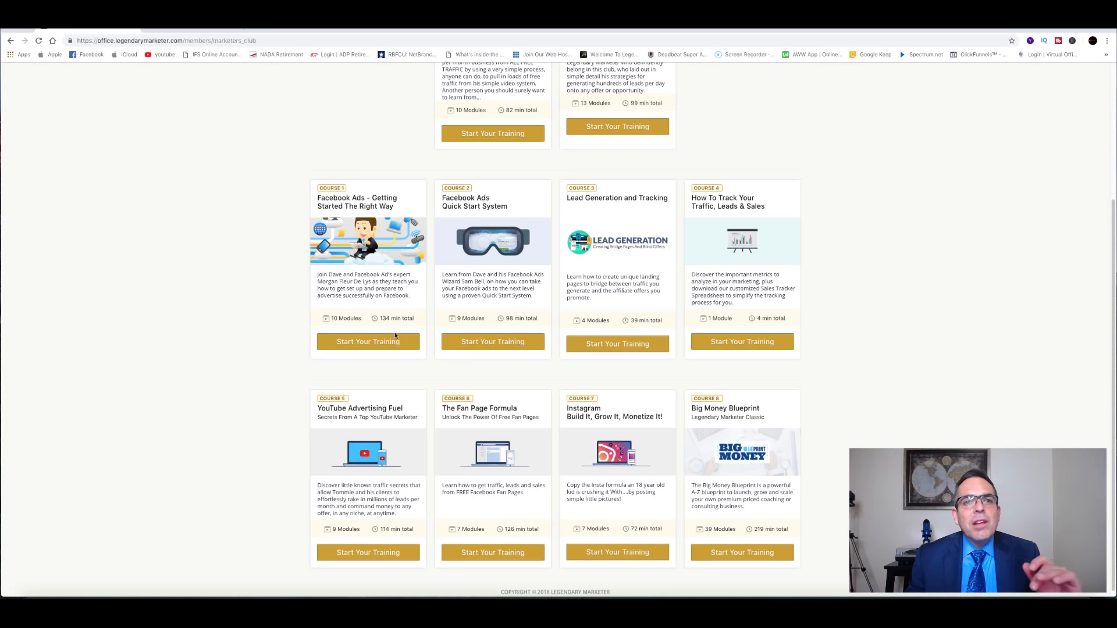
mouse_move(390, 318)
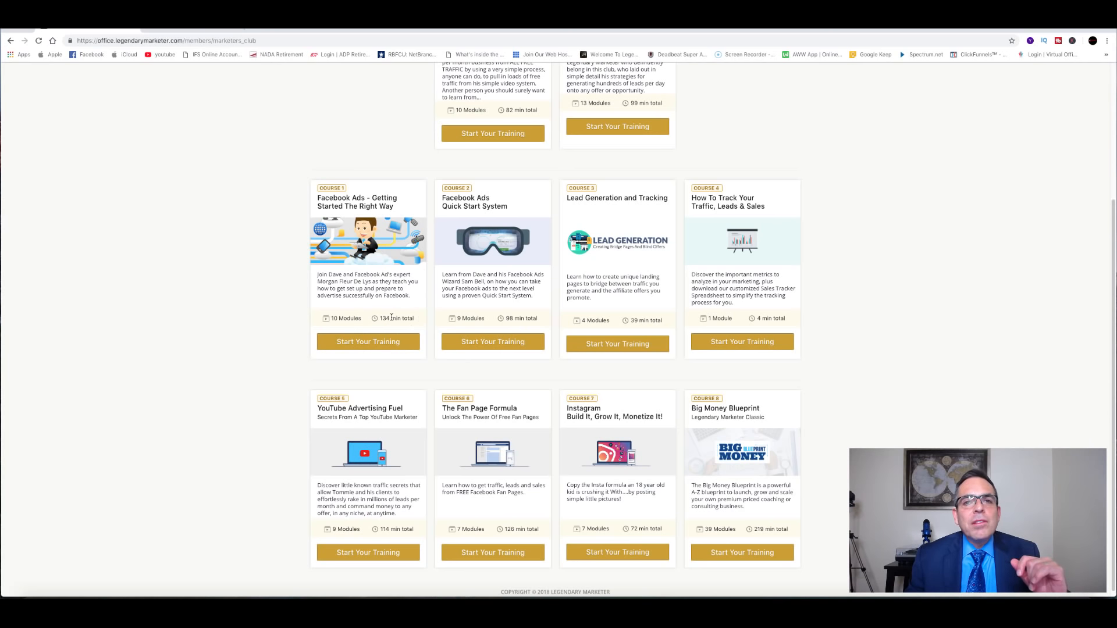
scroll("down", 3)
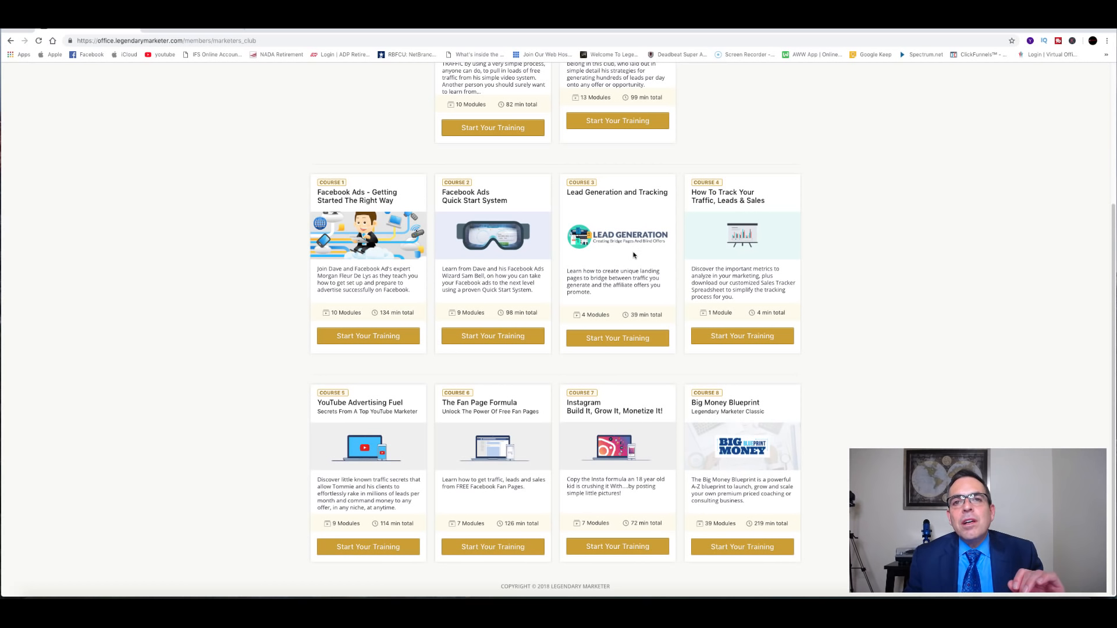
mouse_move(734, 232)
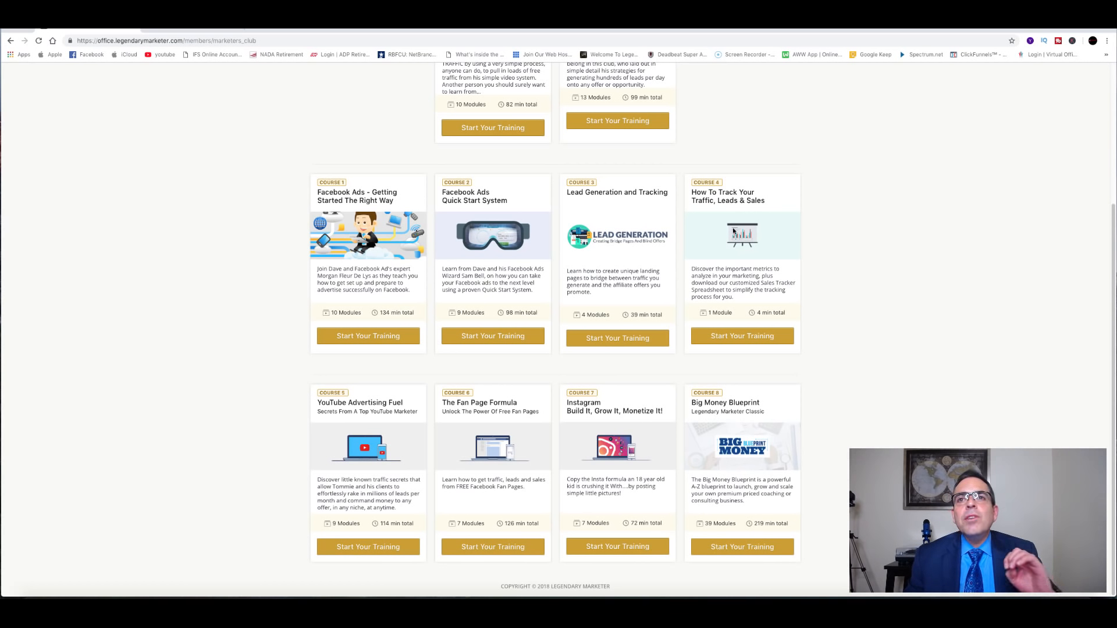
mouse_move(750, 335)
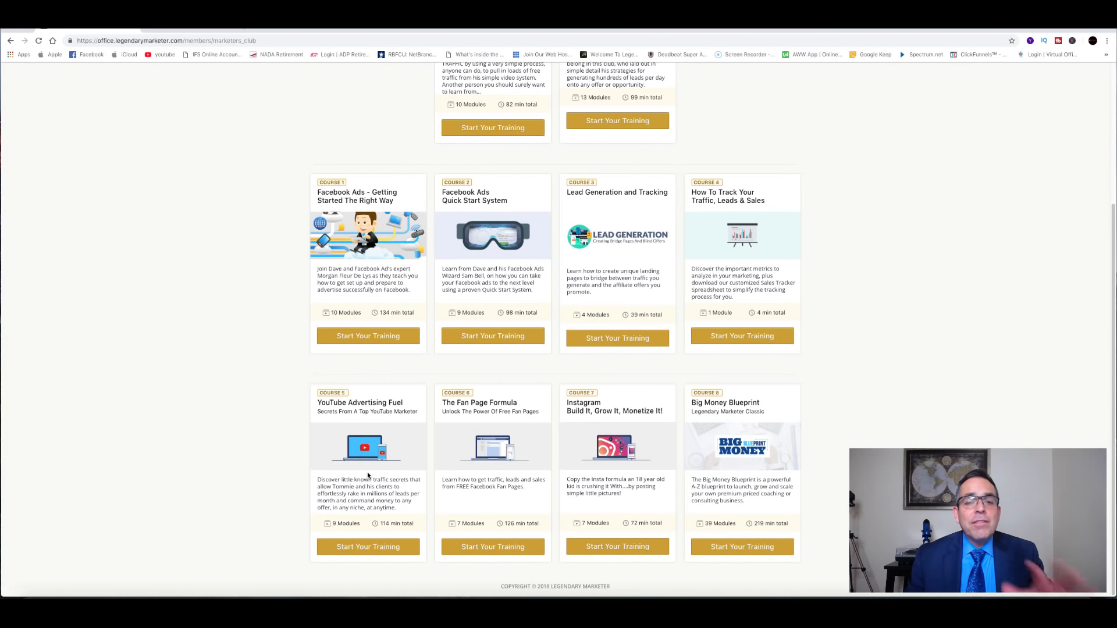
mouse_move(382, 500)
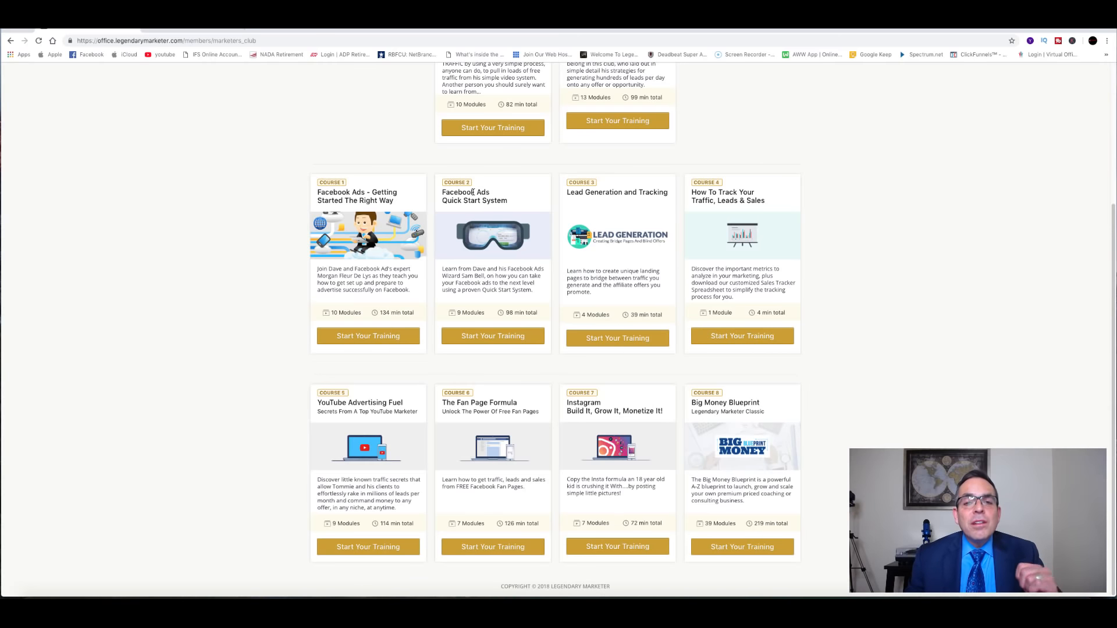
scroll("up", 3)
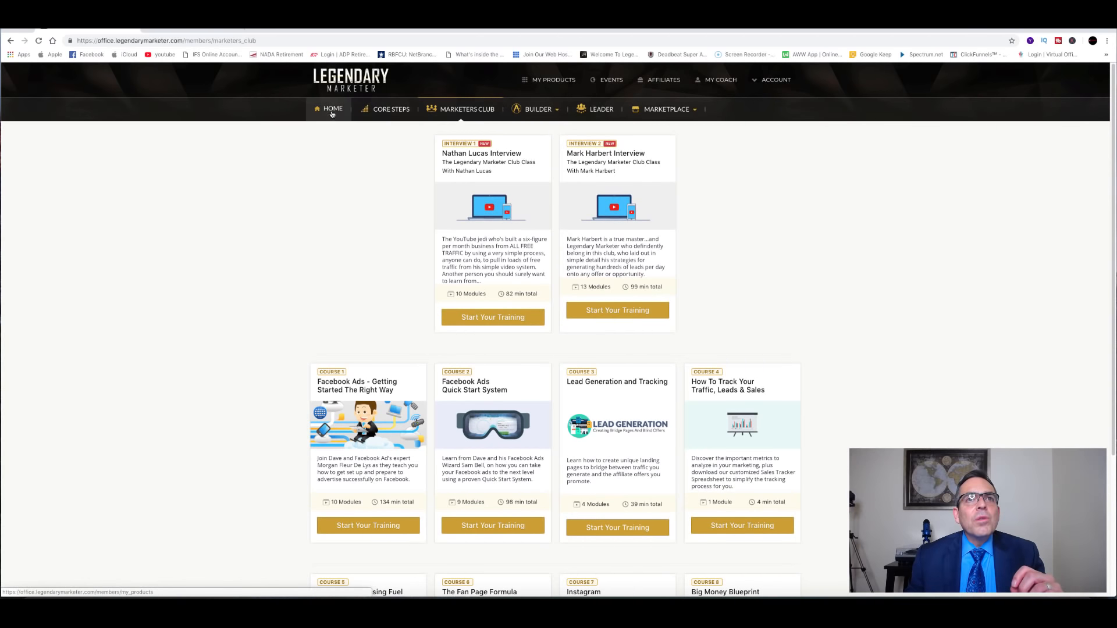
Step: Revisit the Marketers Club course list via the home area, then return to the Home page
left_click(391, 109)
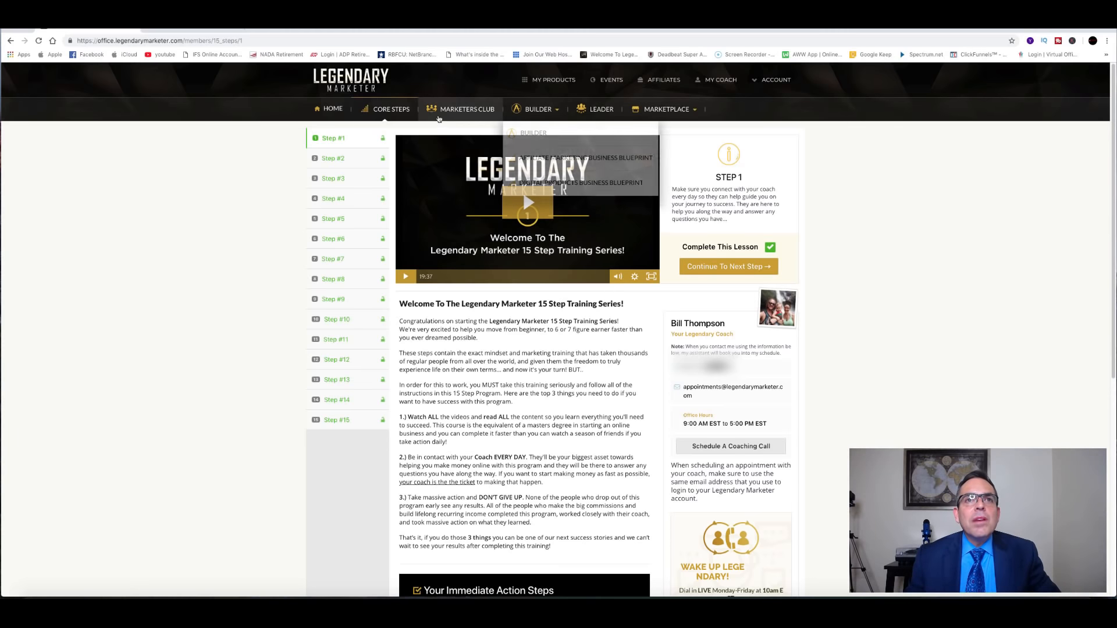
left_click(467, 109)
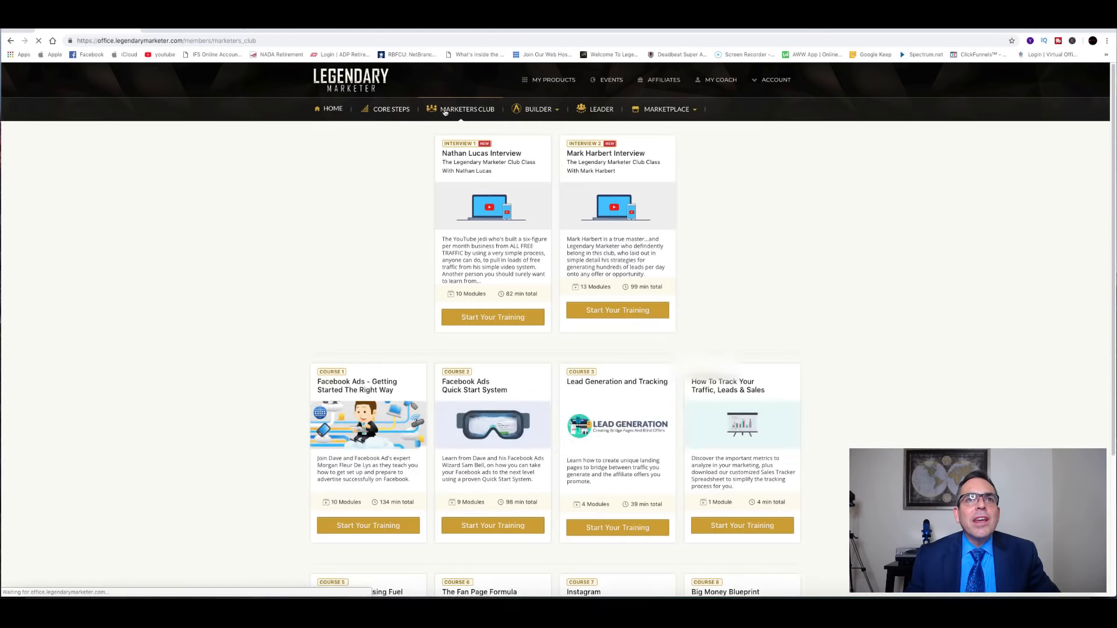
scroll("down", 3)
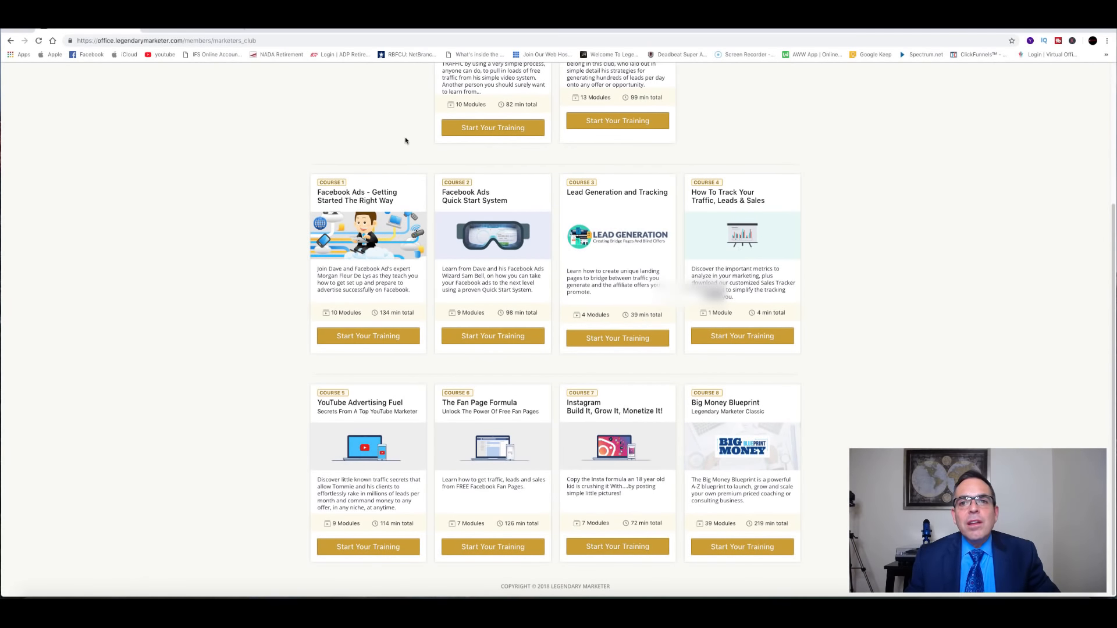
mouse_move(537, 296)
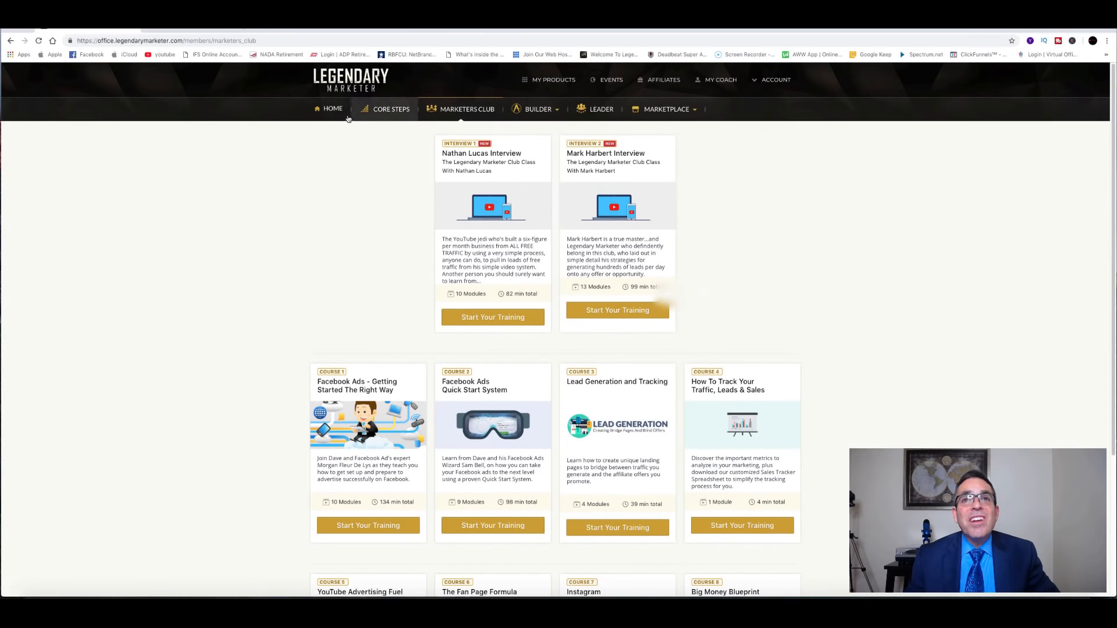
left_click(332, 109)
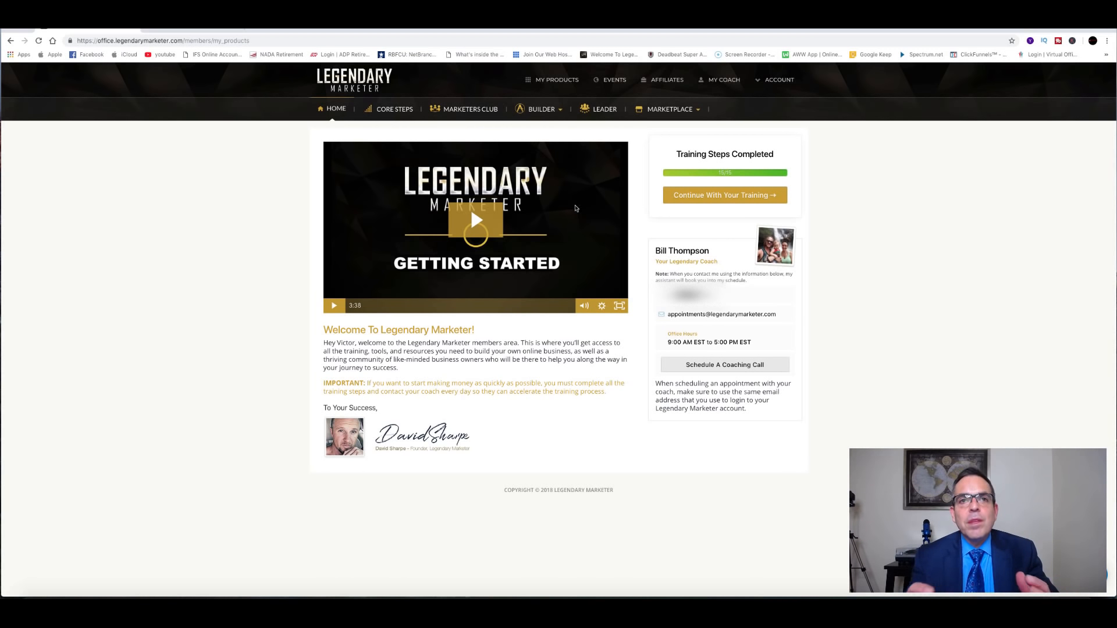
mouse_move(536, 332)
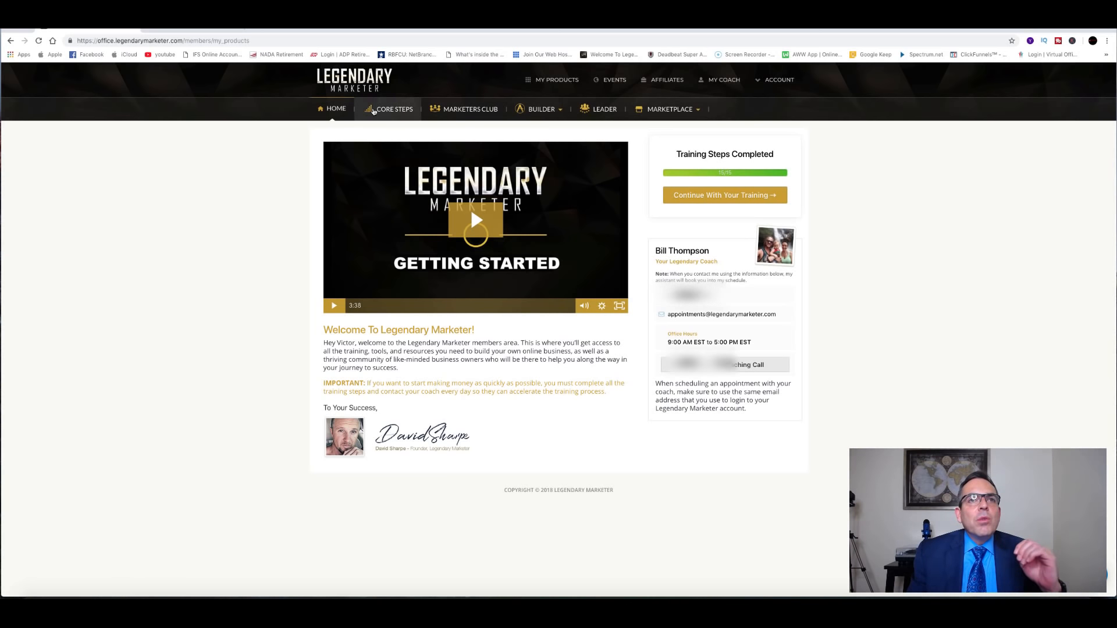
Step: Open Core Steps at the Step 1 welcome lesson of the 15-step training
left_click(395, 109)
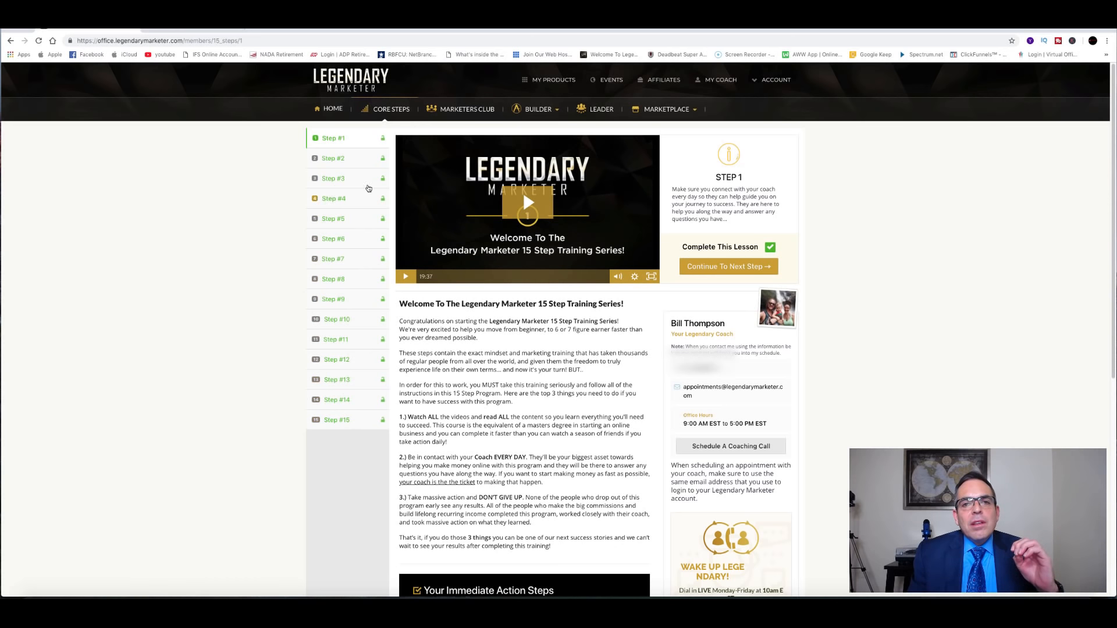
mouse_move(345, 400)
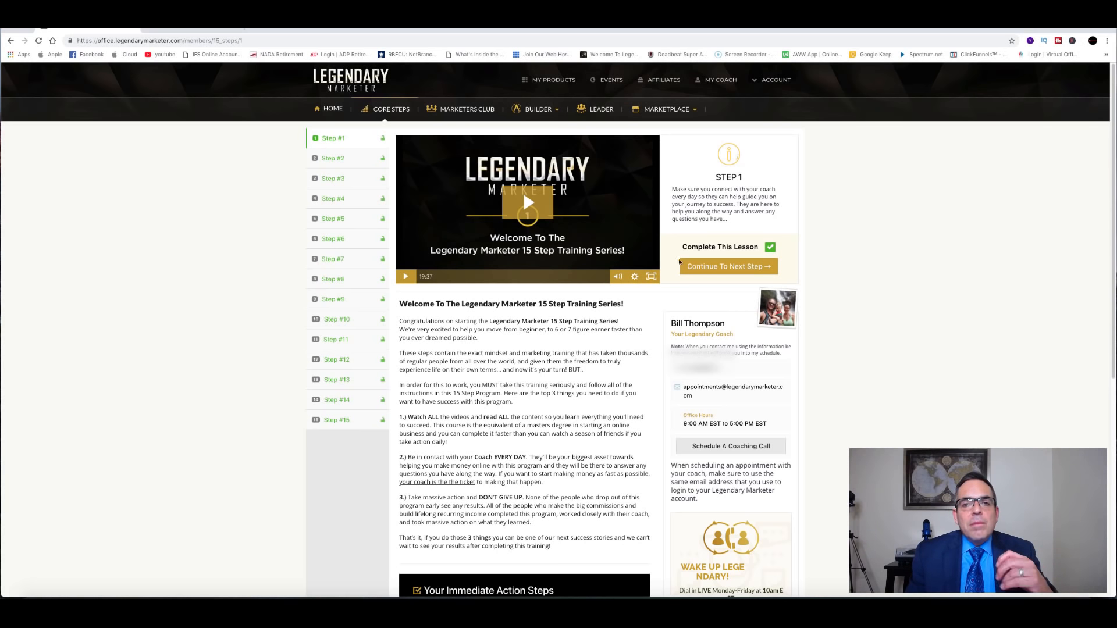
Step: Show the Marketers Club page, then return to the Getting Started home page
left_click(466, 109)
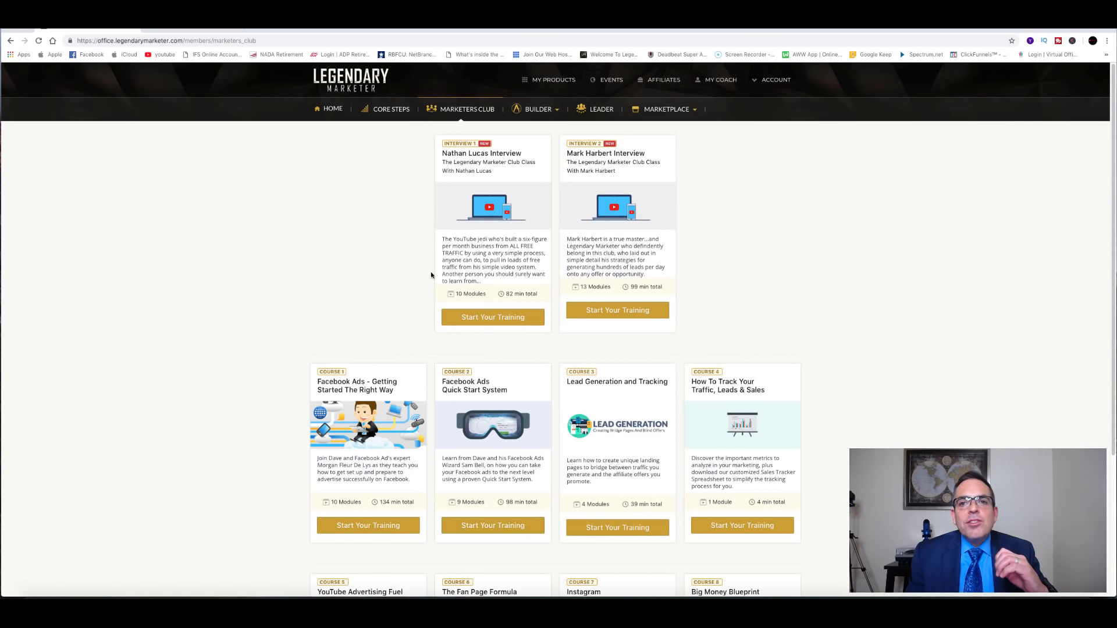
mouse_move(467, 489)
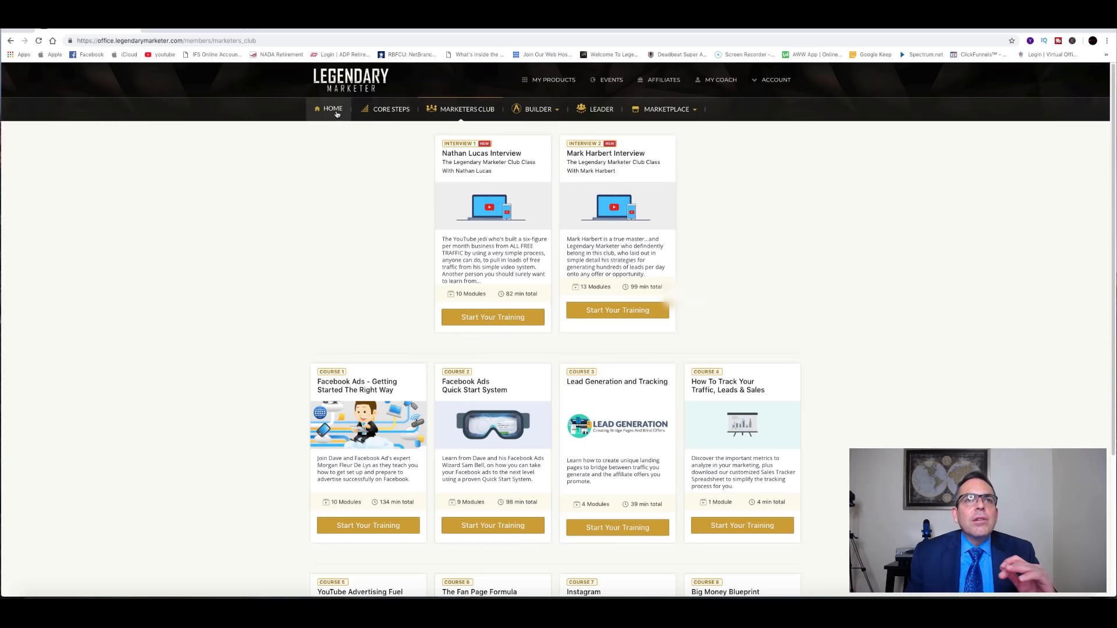
left_click(332, 109)
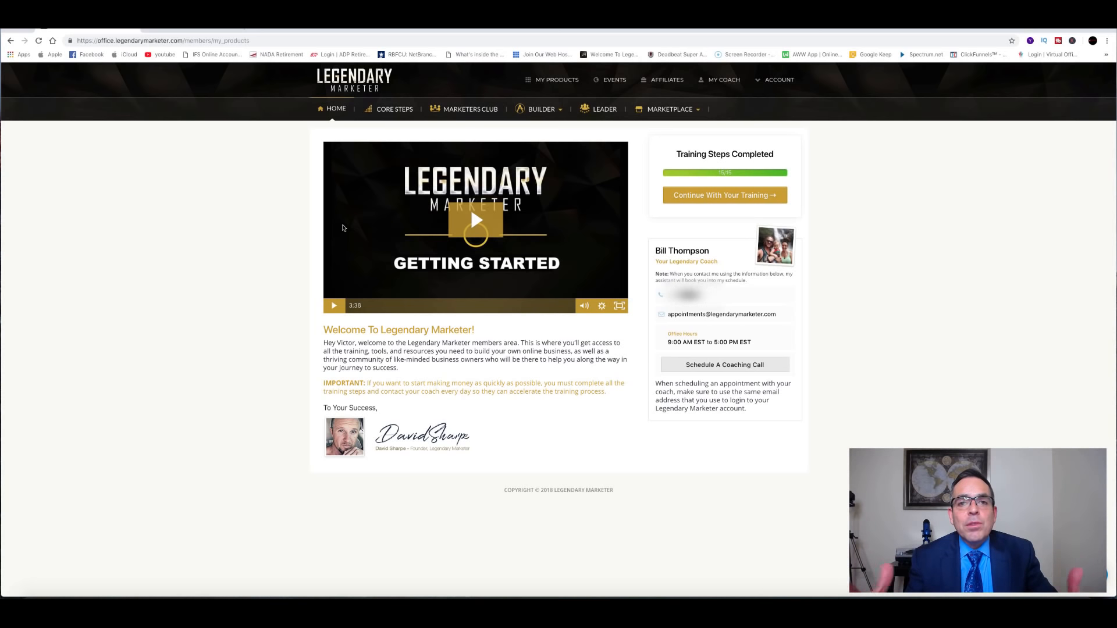
mouse_move(223, 89)
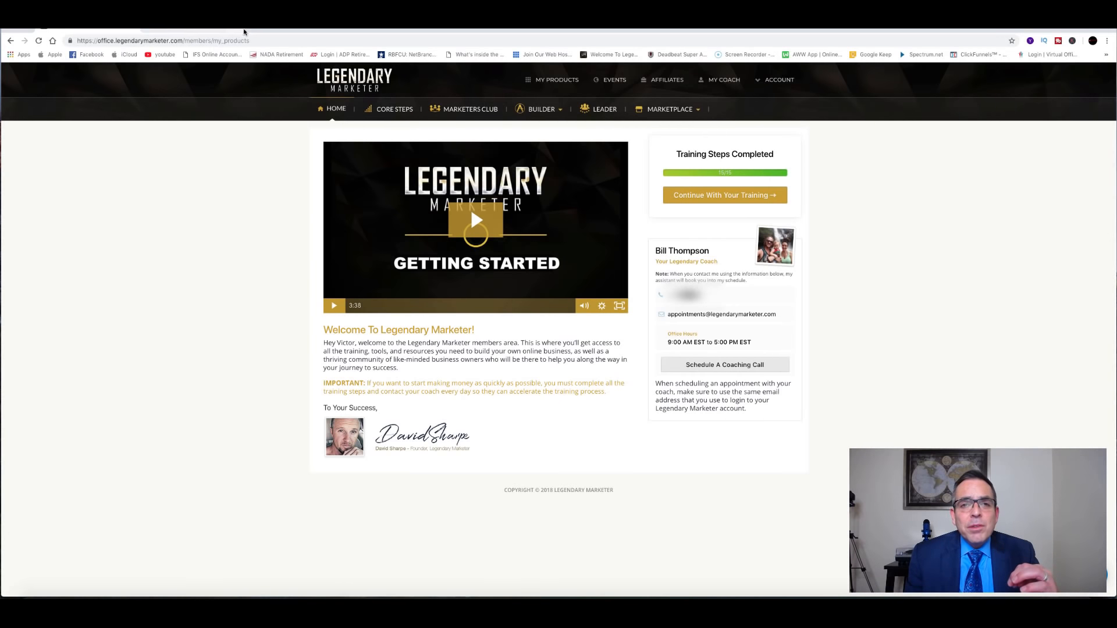
left_click(164, 55)
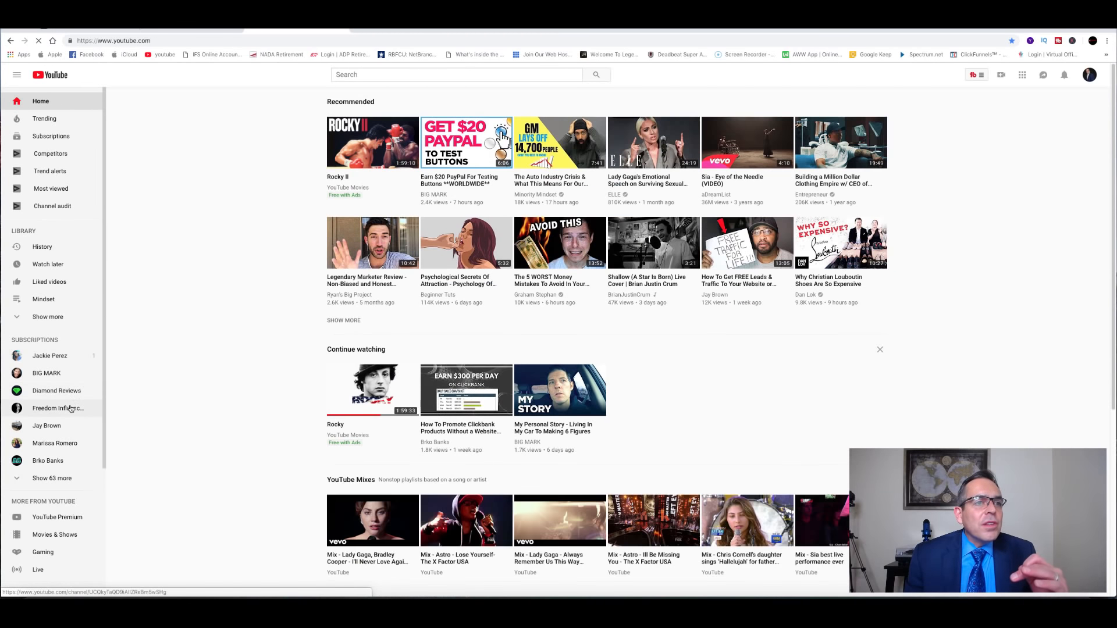
left_click(58, 408)
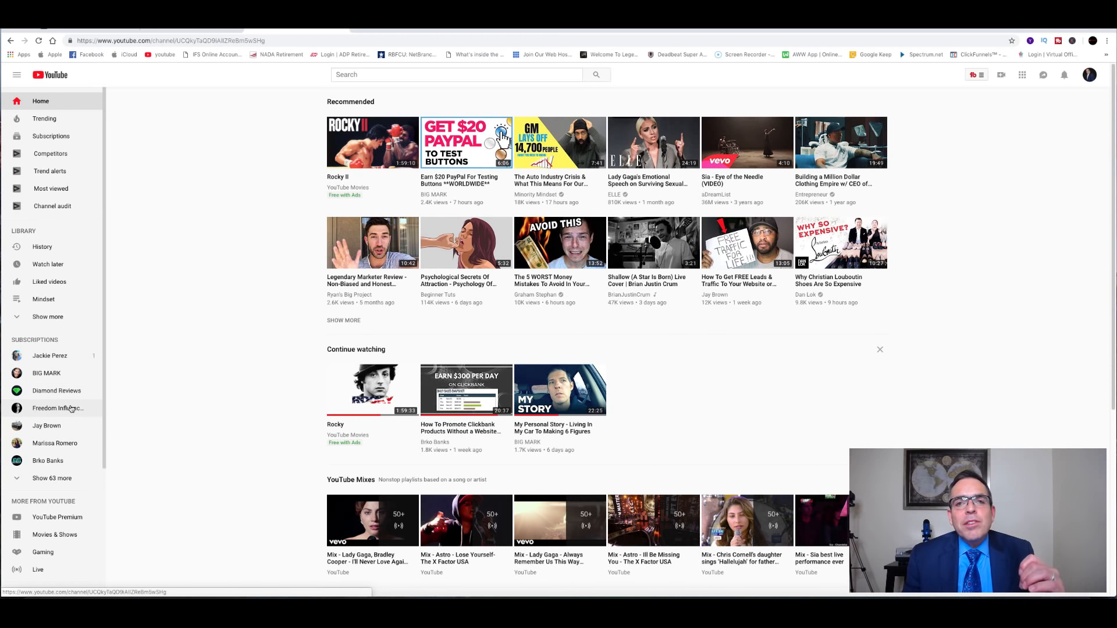
left_click(59, 408)
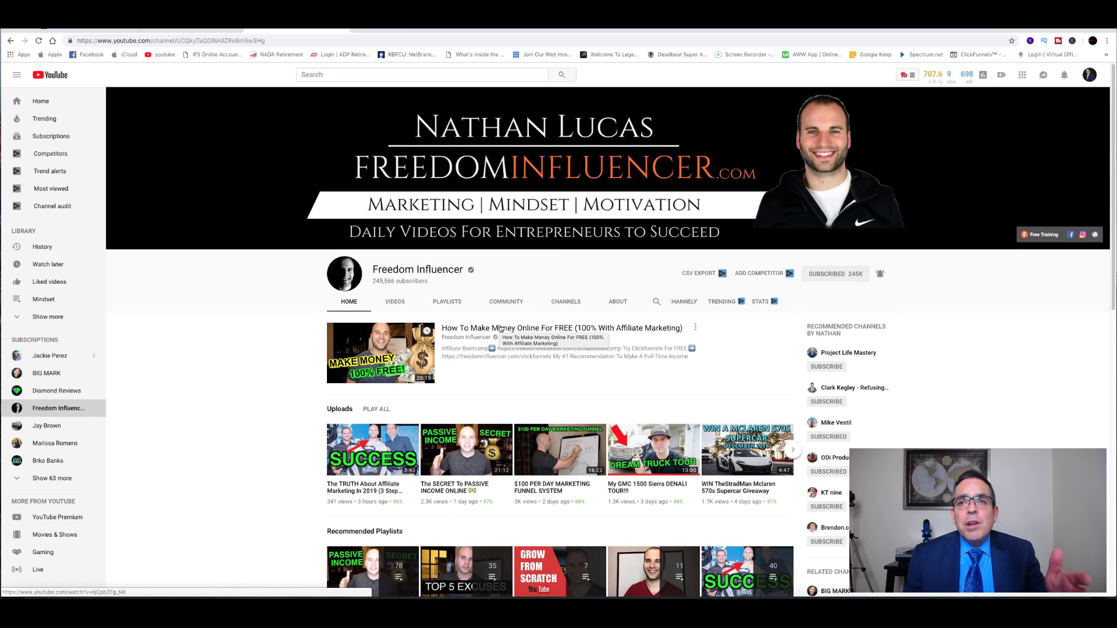
mouse_move(546, 344)
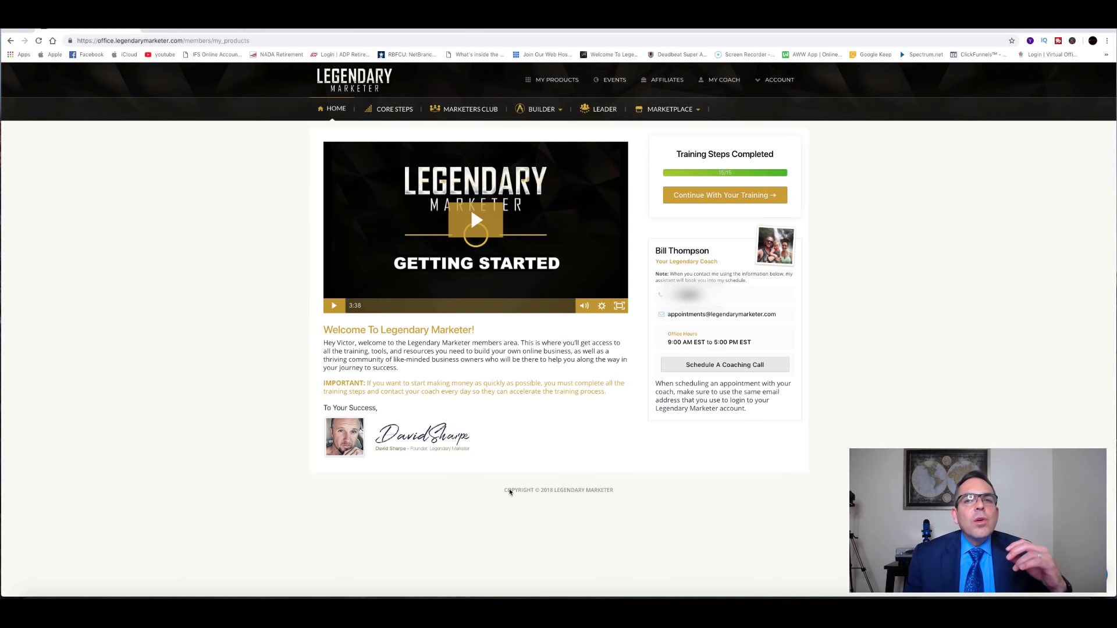
mouse_move(921, 286)
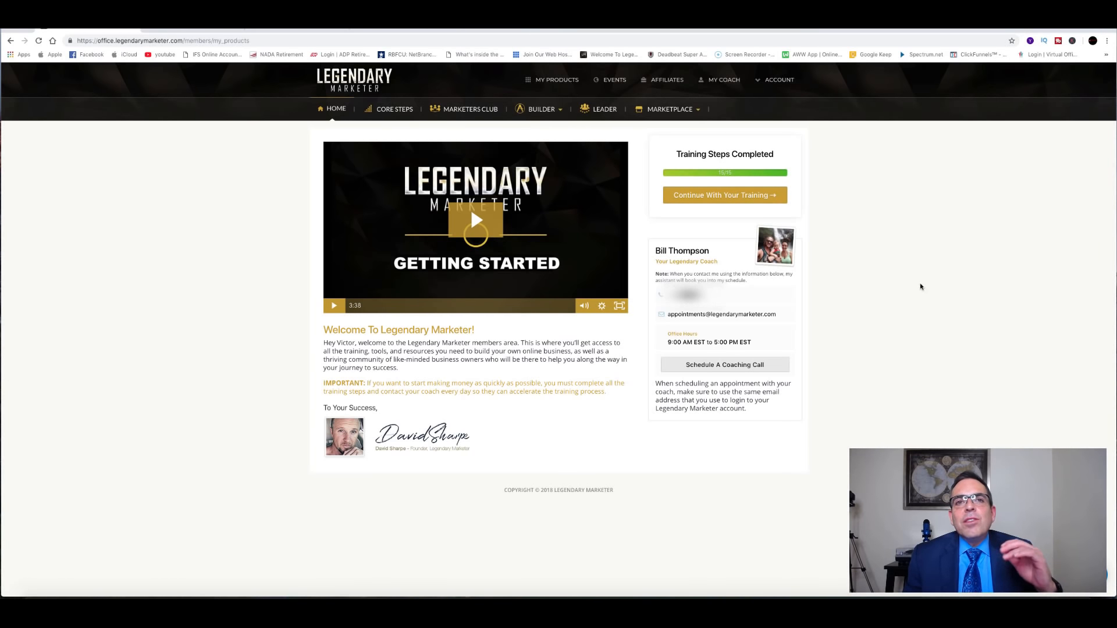
mouse_move(905, 278)
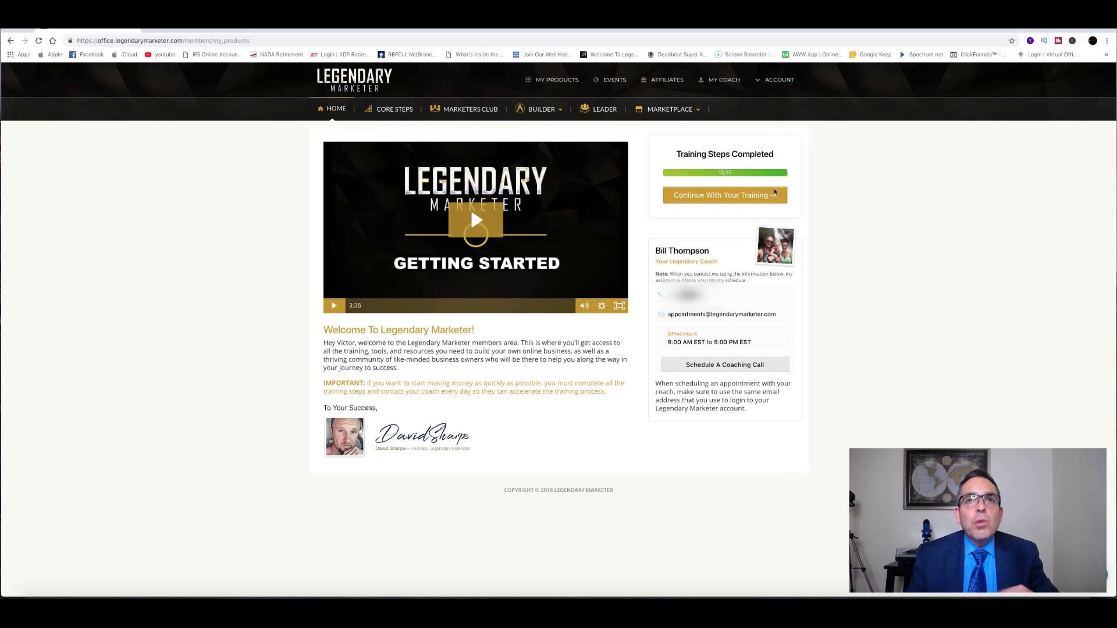
Step: Open the Builder page listing Attraction Code, Story Selling Formula, Master Of Enrollment and Profitable Presentation
left_click(540, 110)
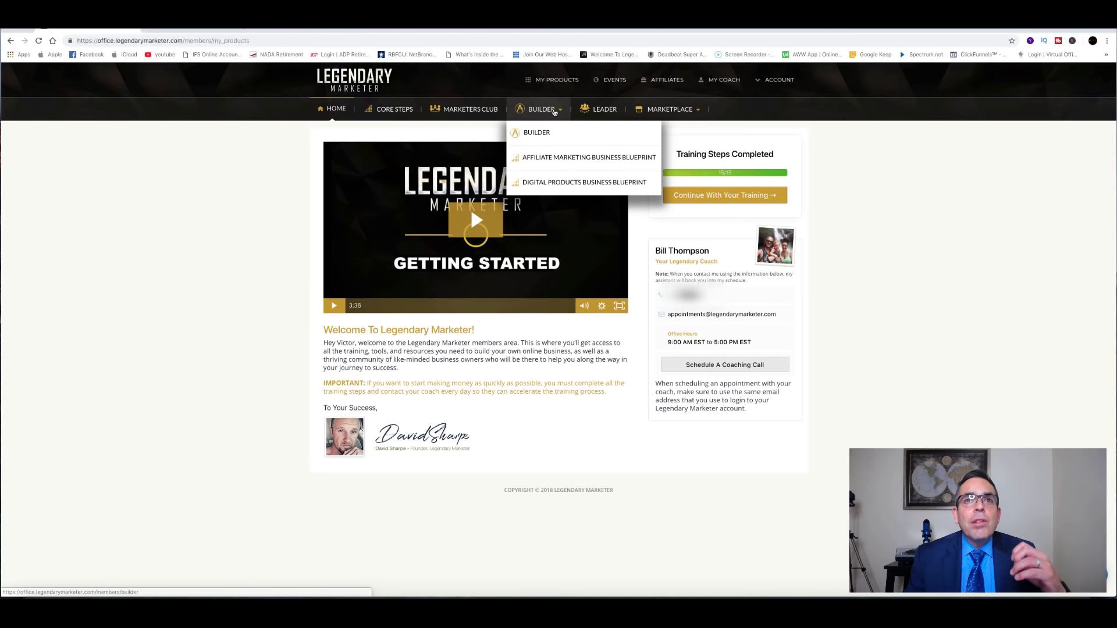
left_click(536, 132)
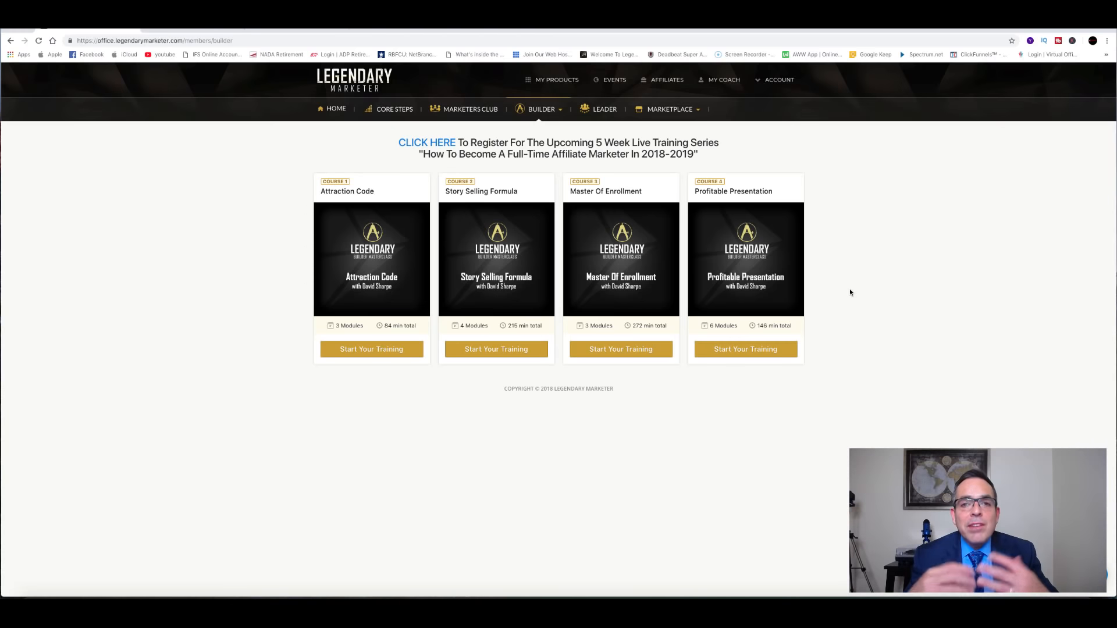
mouse_move(824, 249)
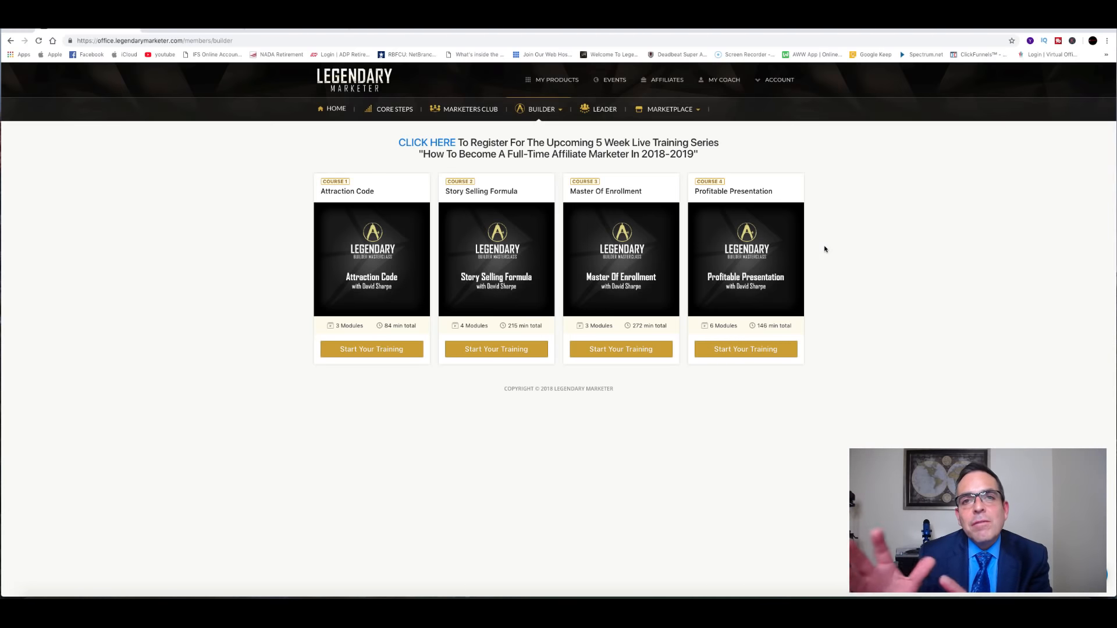
left_click(542, 109)
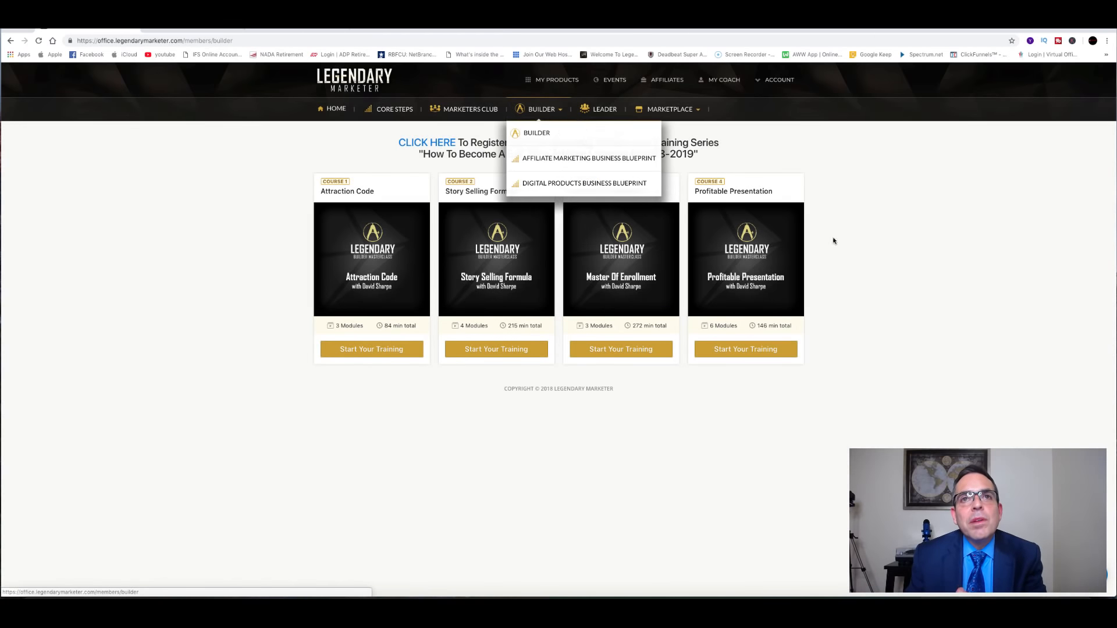